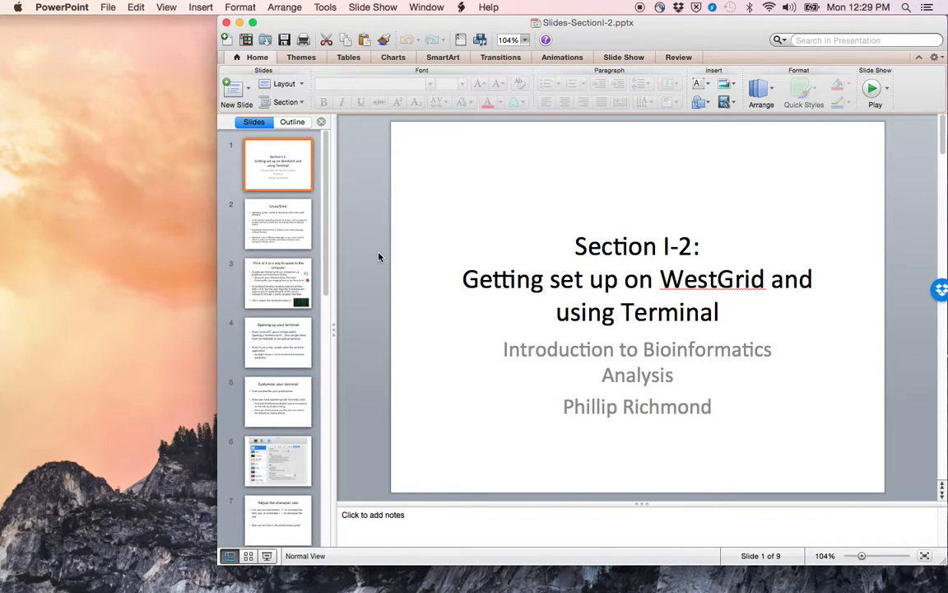
Advance the presentation from the title slide to slide 2, 'Linux/Unix'
click(278, 223)
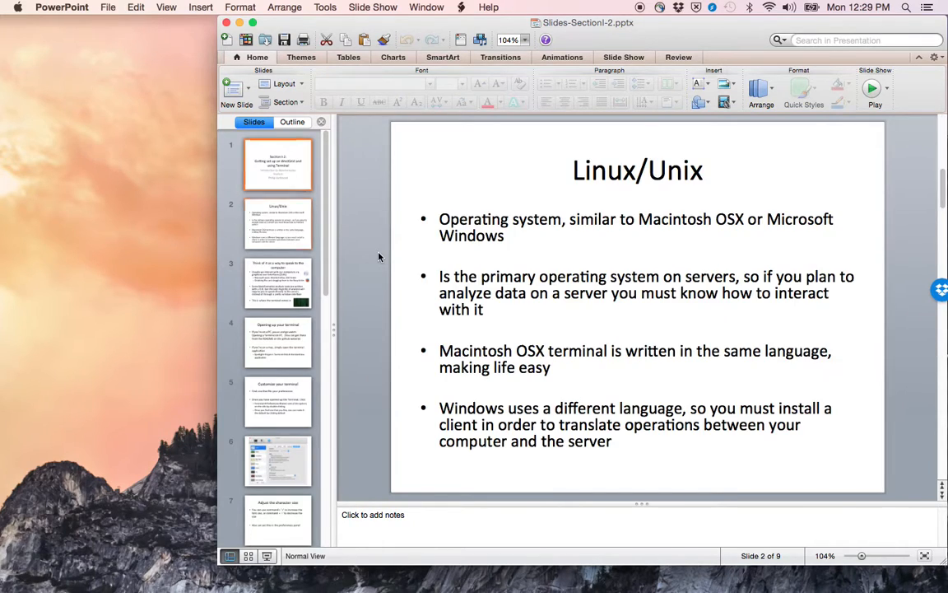
click(277, 224)
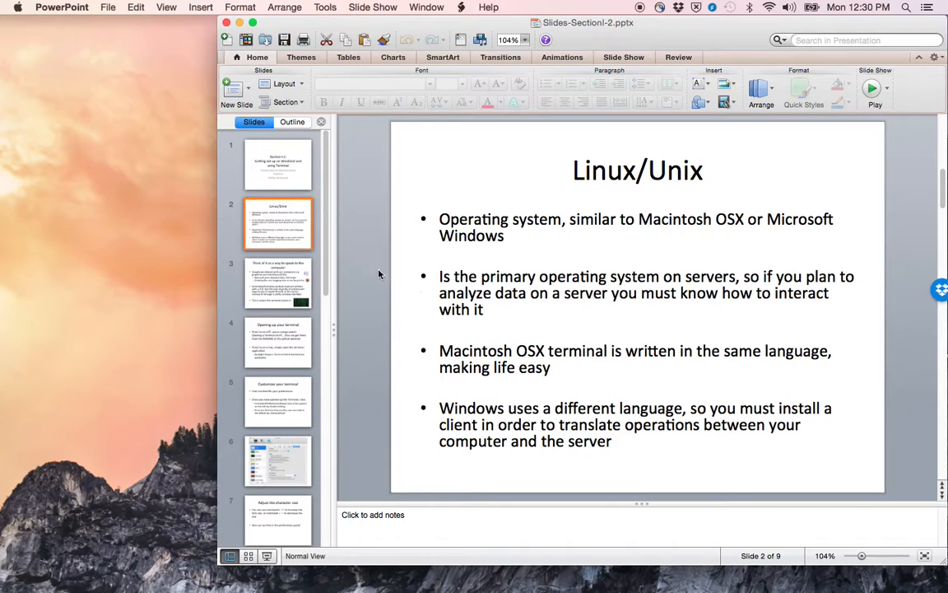
mouse_move(427, 390)
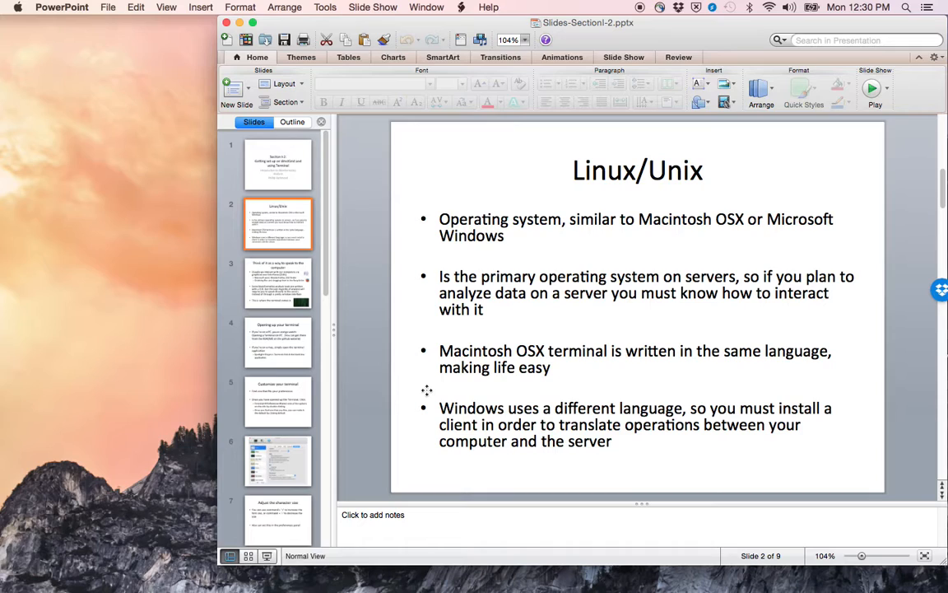
mouse_move(295, 297)
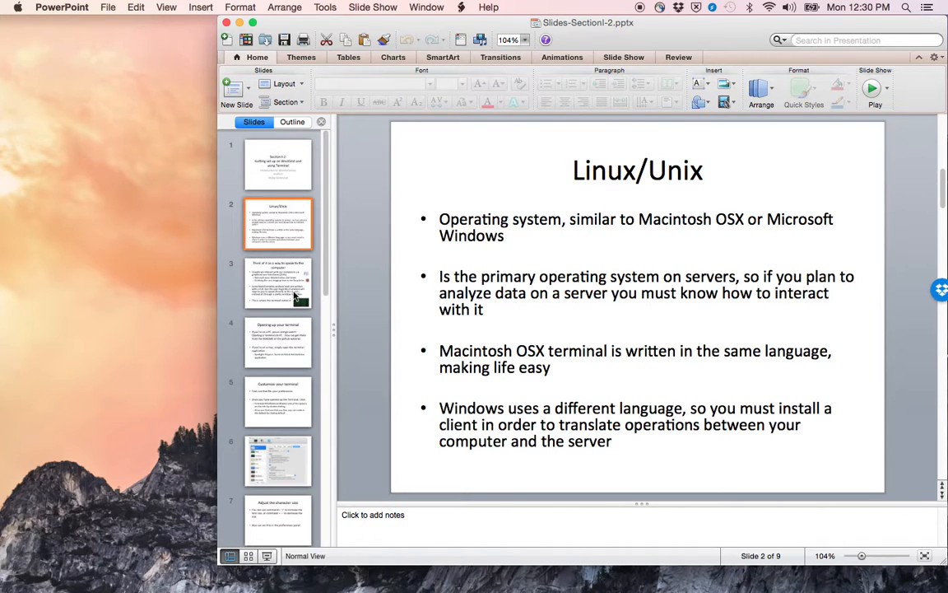
Advance to slide 3, 'Think of it as a way to speak to the computer'
click(277, 282)
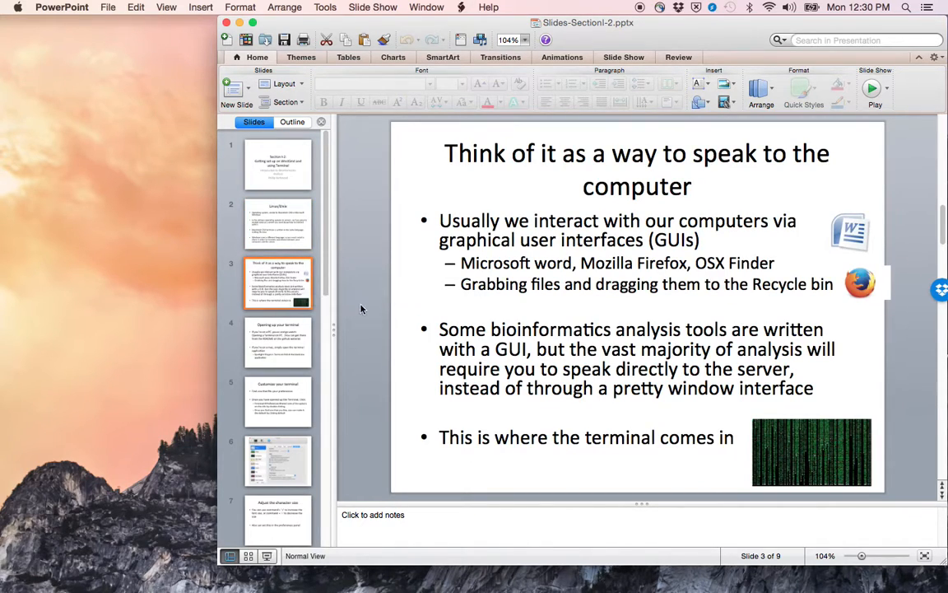
mouse_move(369, 313)
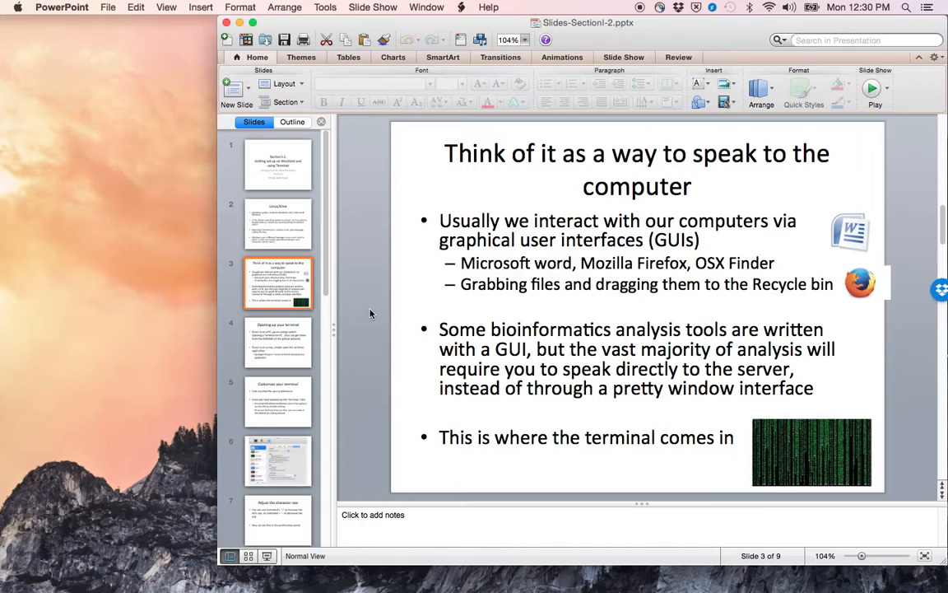
mouse_move(556, 254)
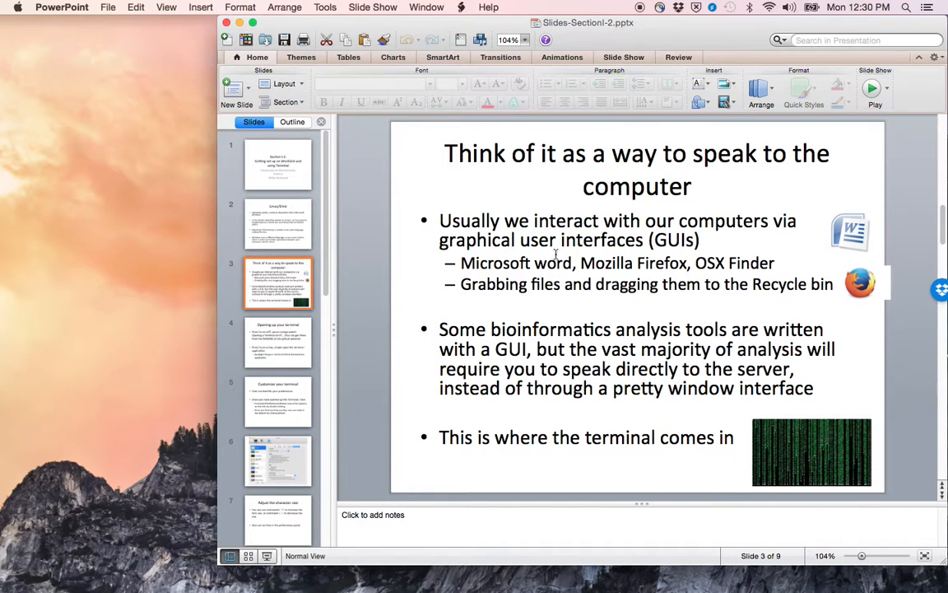
mouse_move(731, 215)
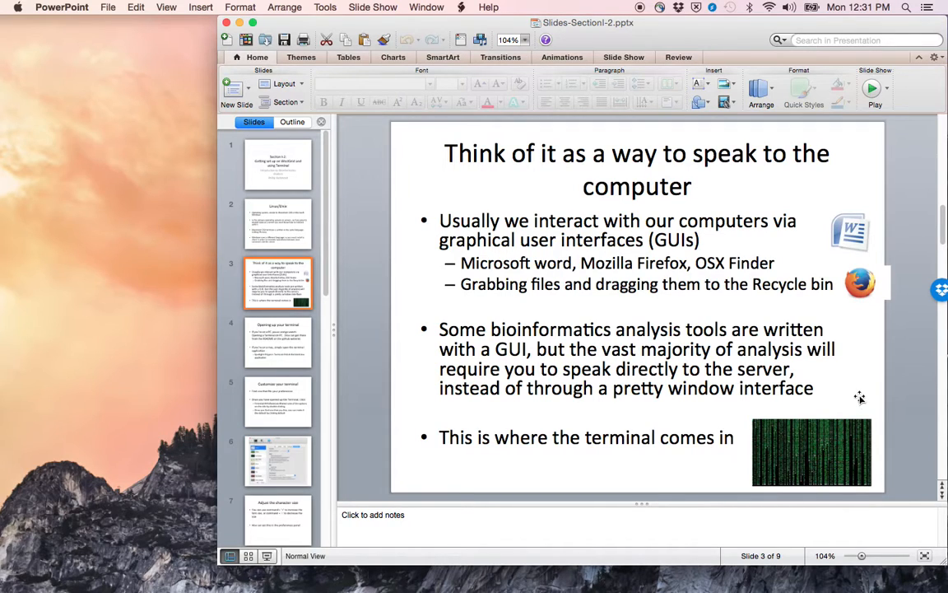
Show slide 4, 'Opening up your terminal', after glancing at the remaining thumbnails
click(279, 341)
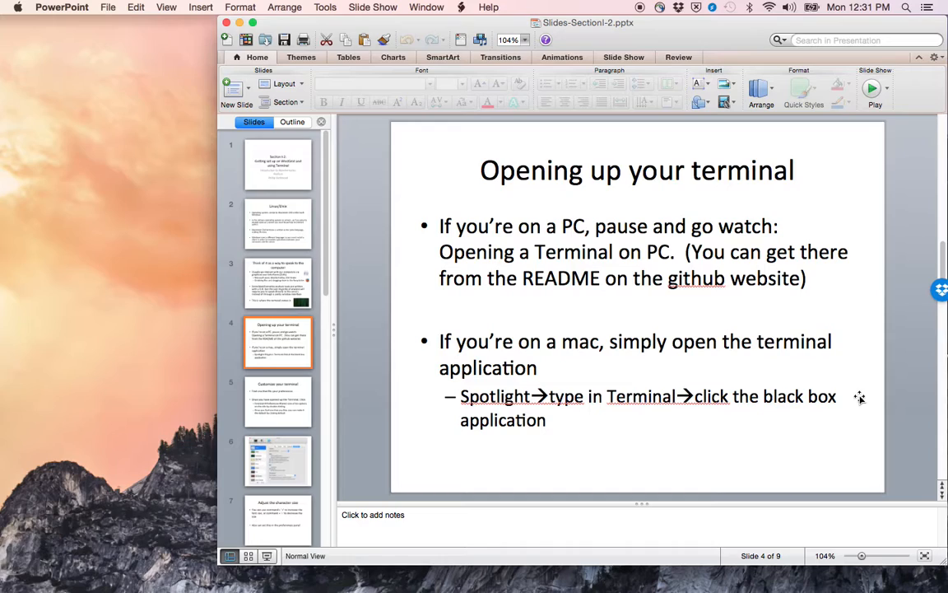
mouse_move(711, 277)
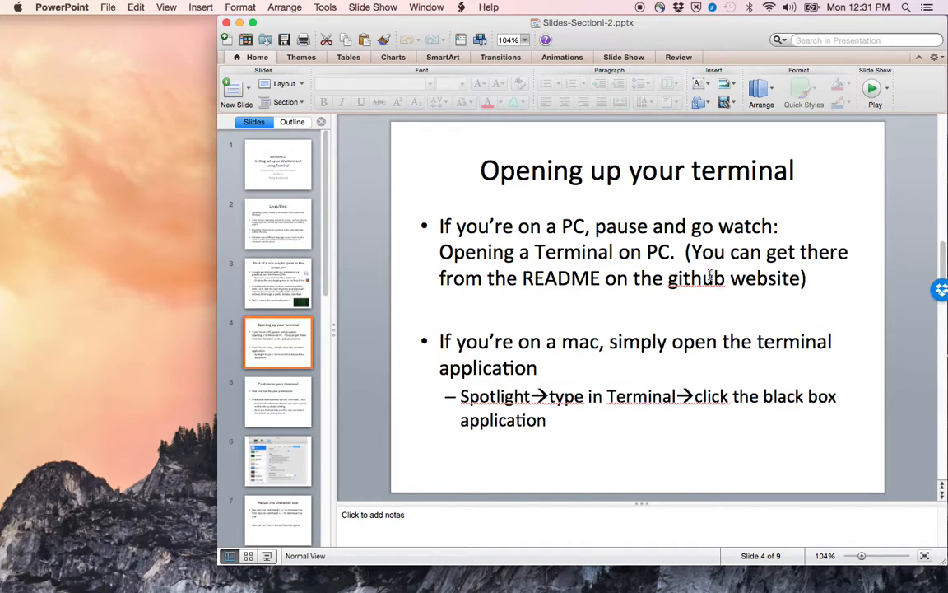
mouse_move(274, 453)
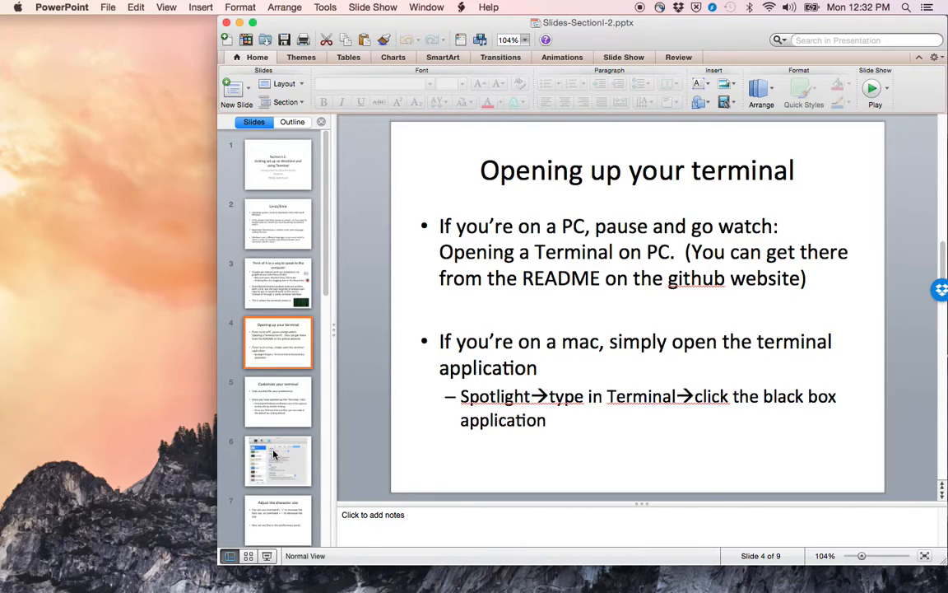
scroll(down, 3)
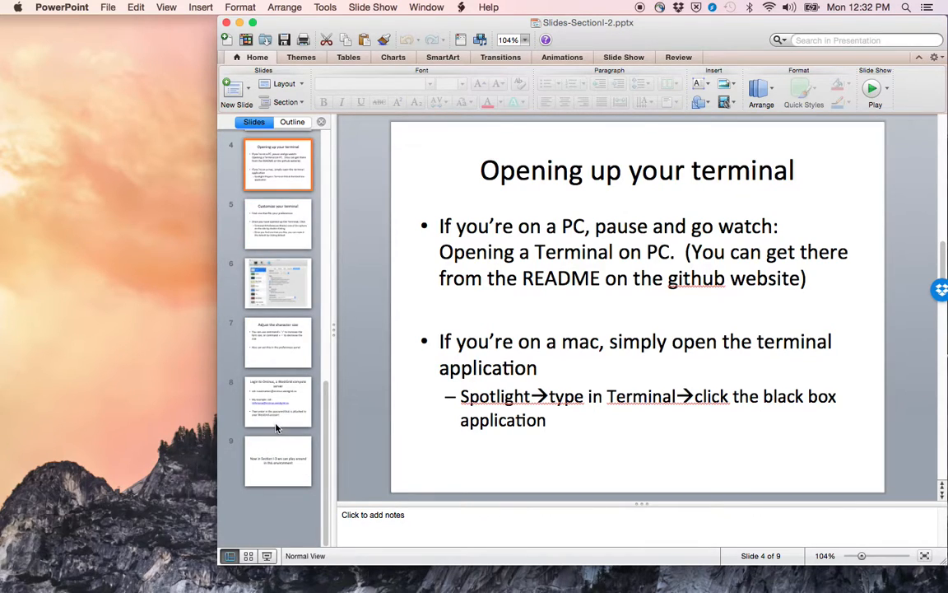
scroll(up, 3)
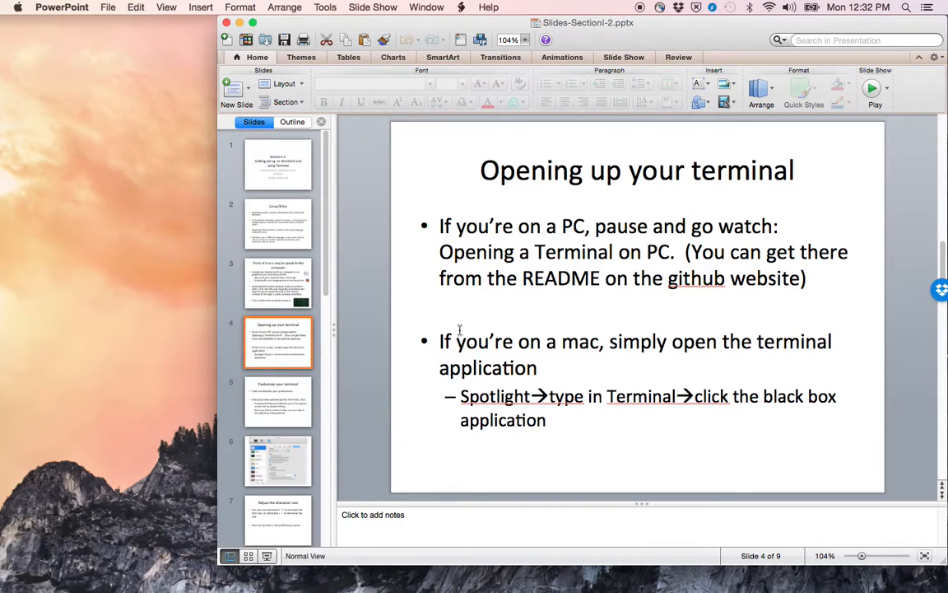
mouse_move(674, 197)
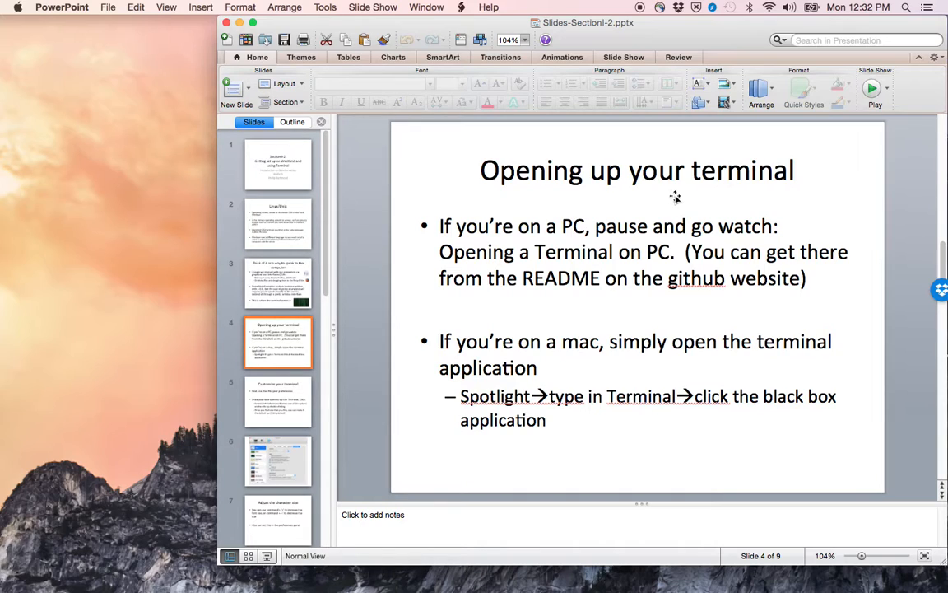
mouse_move(808, 134)
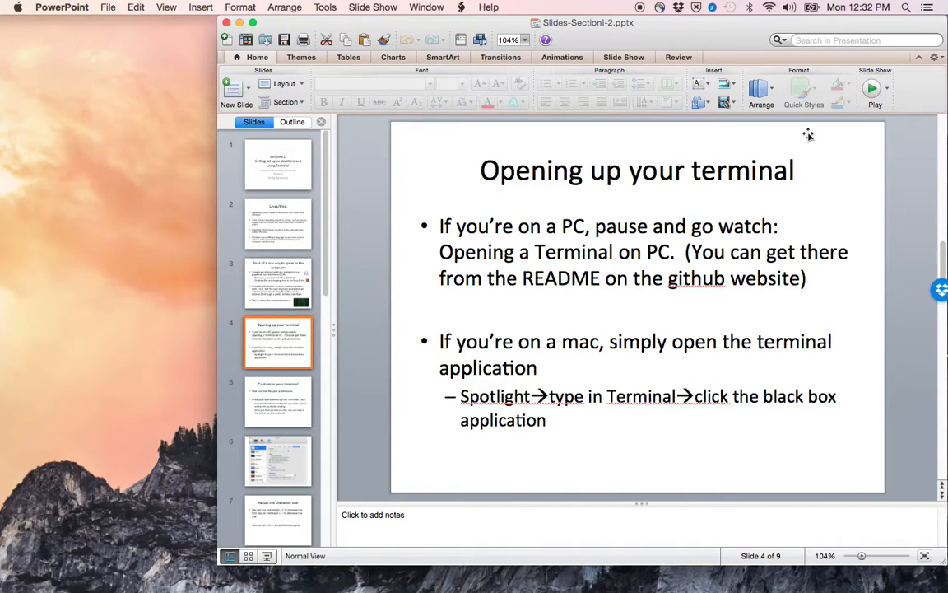
mouse_move(906, 9)
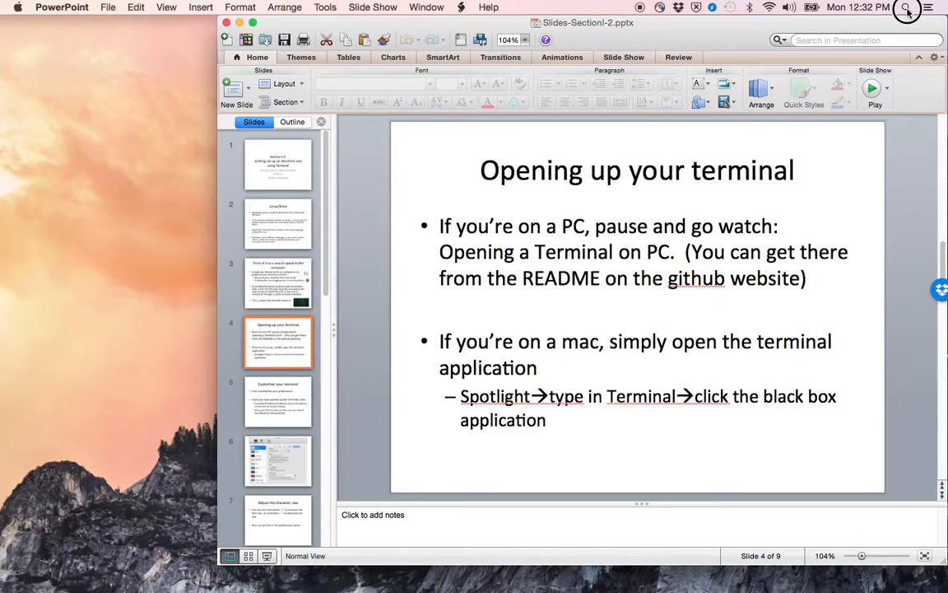
Search Spotlight for 'terminal' and launch the Terminal app
click(906, 7)
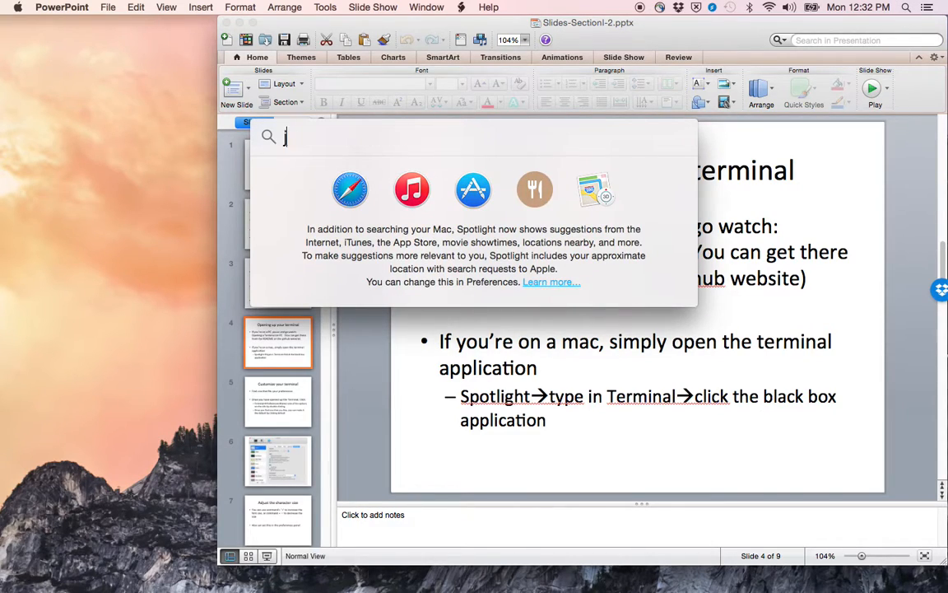
text(terminal)
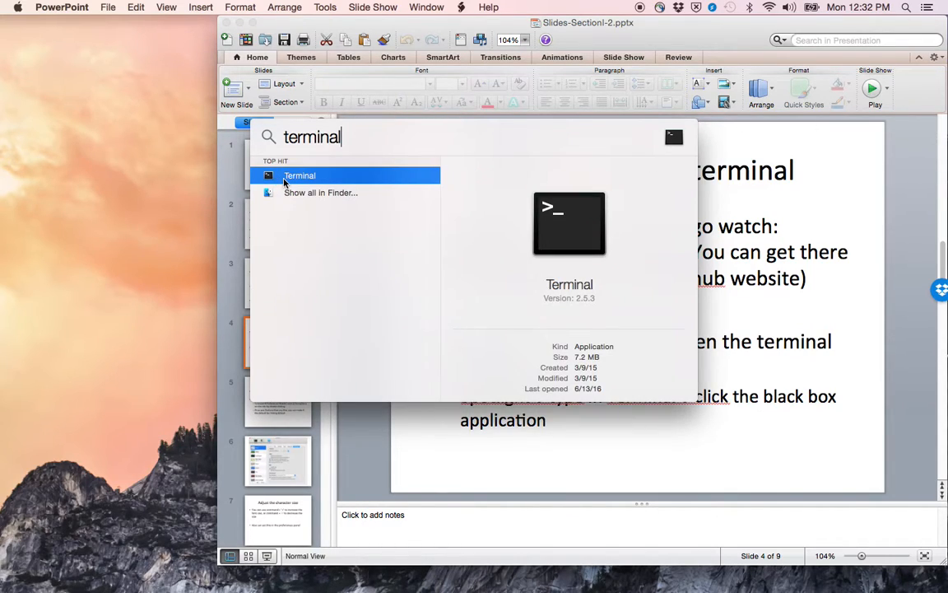
click(300, 175)
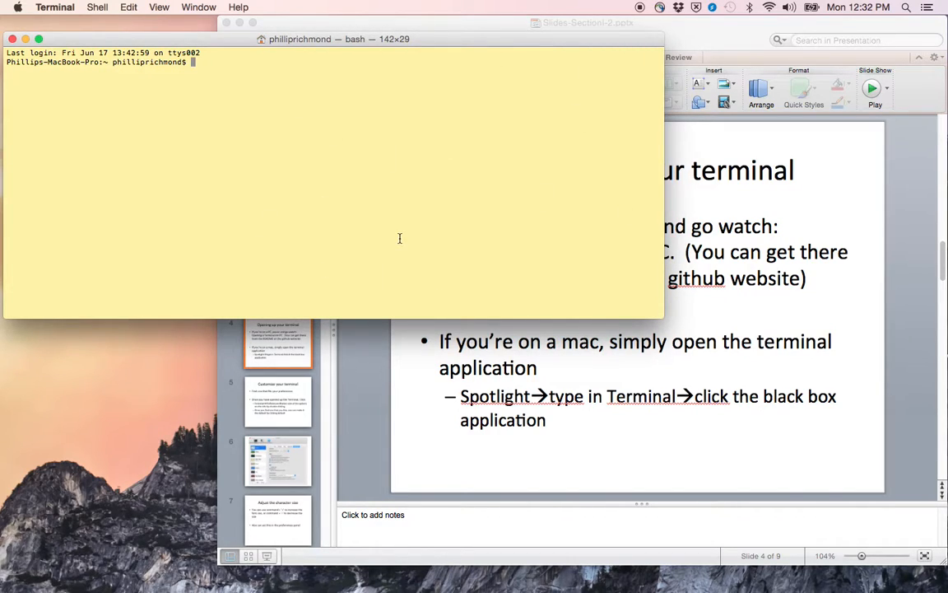
mouse_move(355, 389)
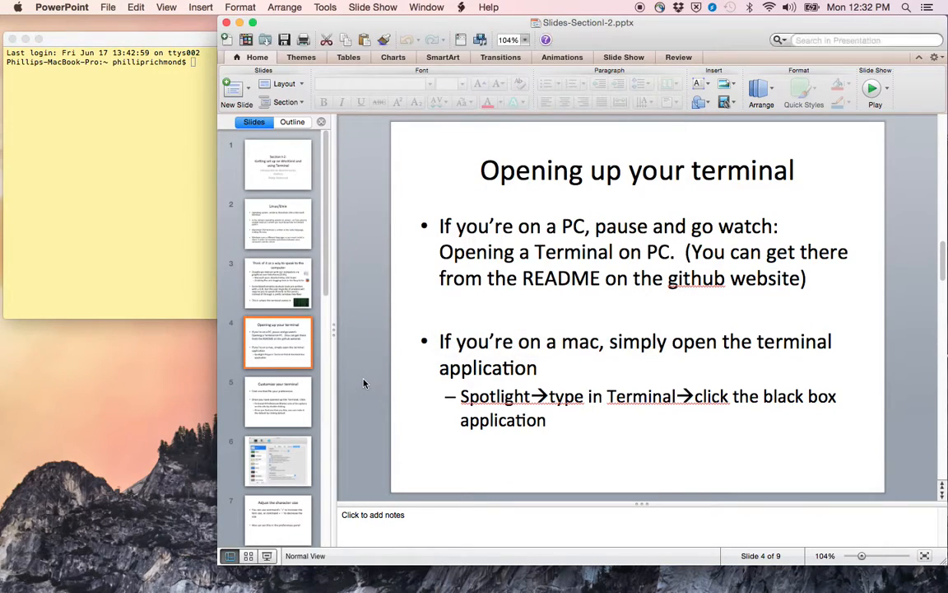
Advance to slide 5, 'Customize your terminal'
click(277, 402)
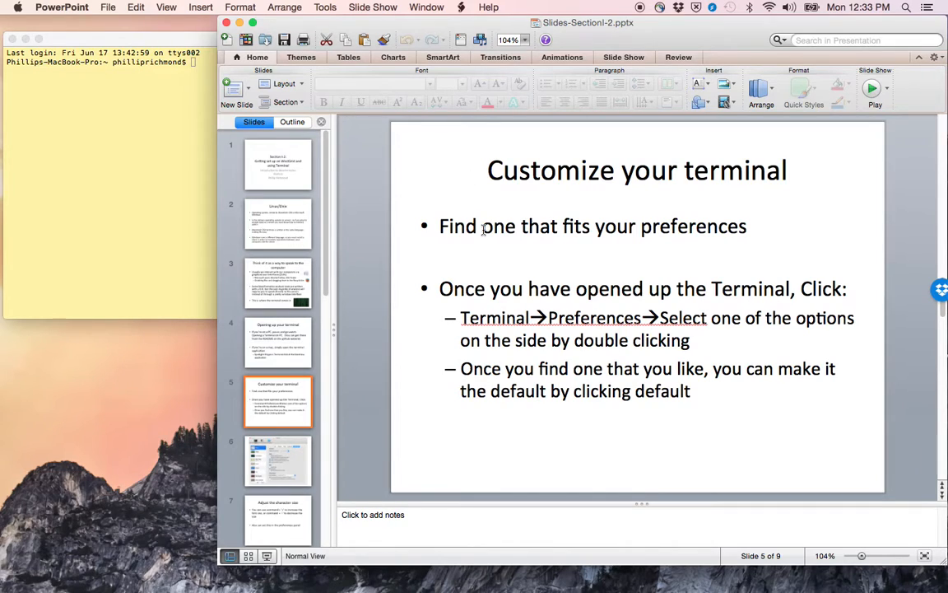
mouse_move(69, 194)
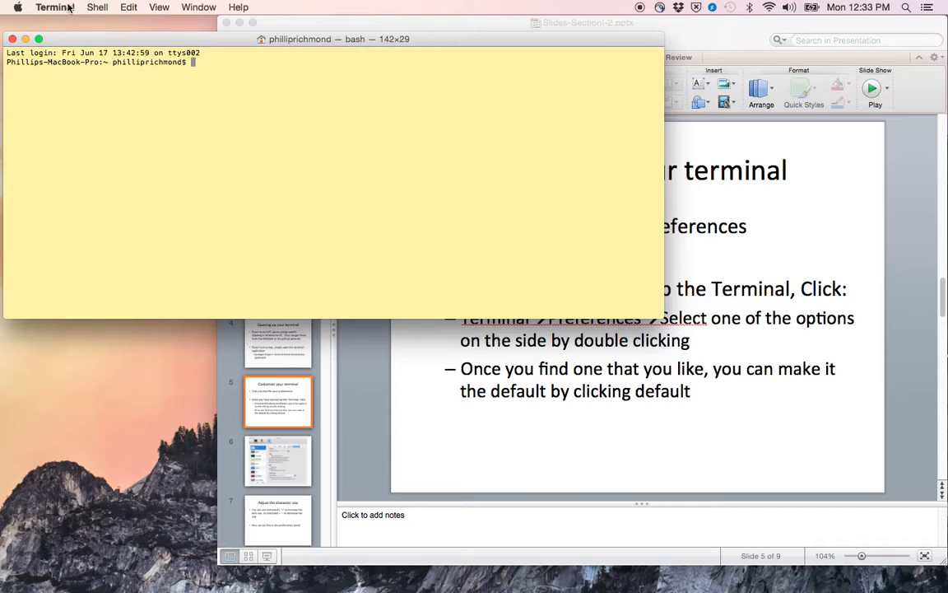
In Terminal Preferences, open new windows with the Ocean and Pro profiles
click(54, 7)
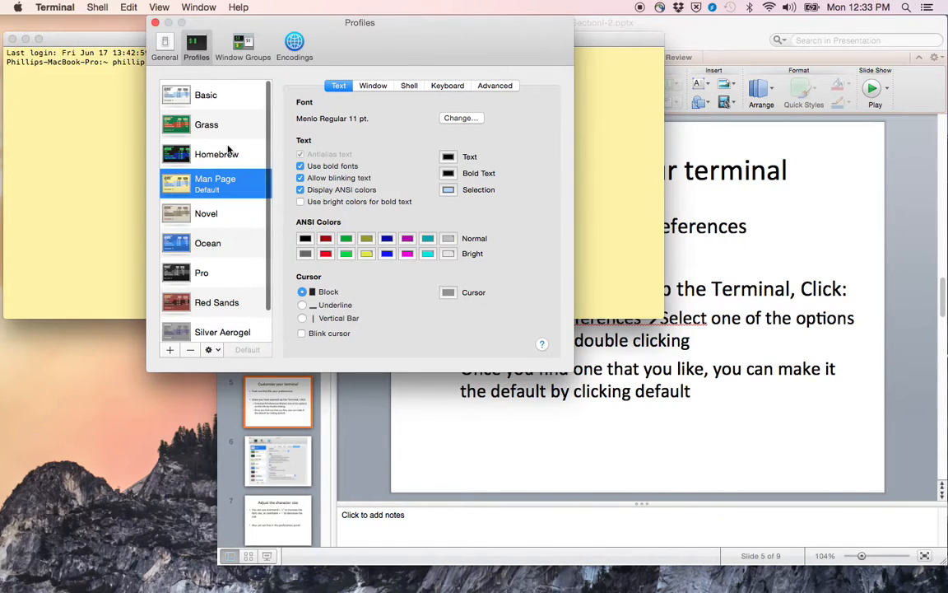
click(207, 124)
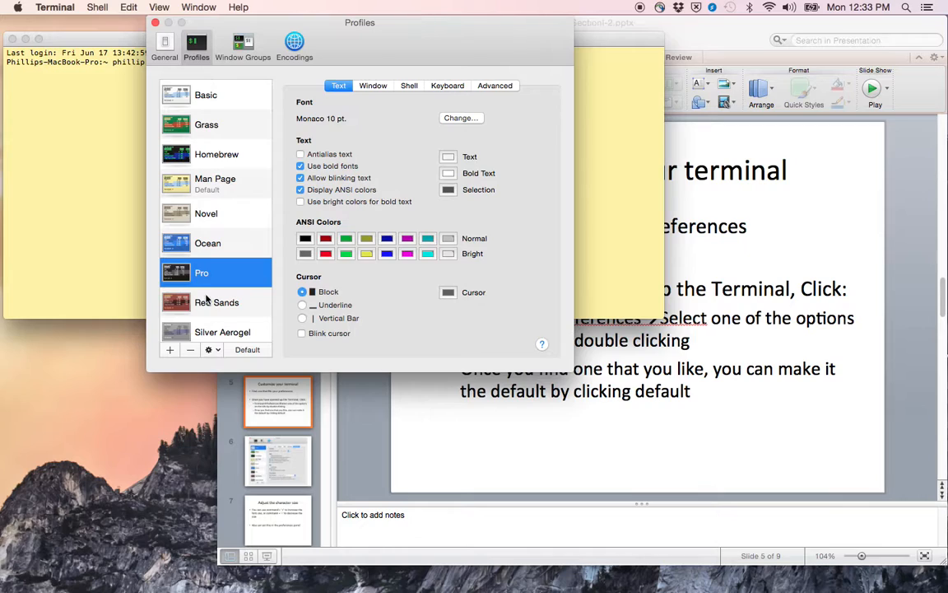
click(207, 243)
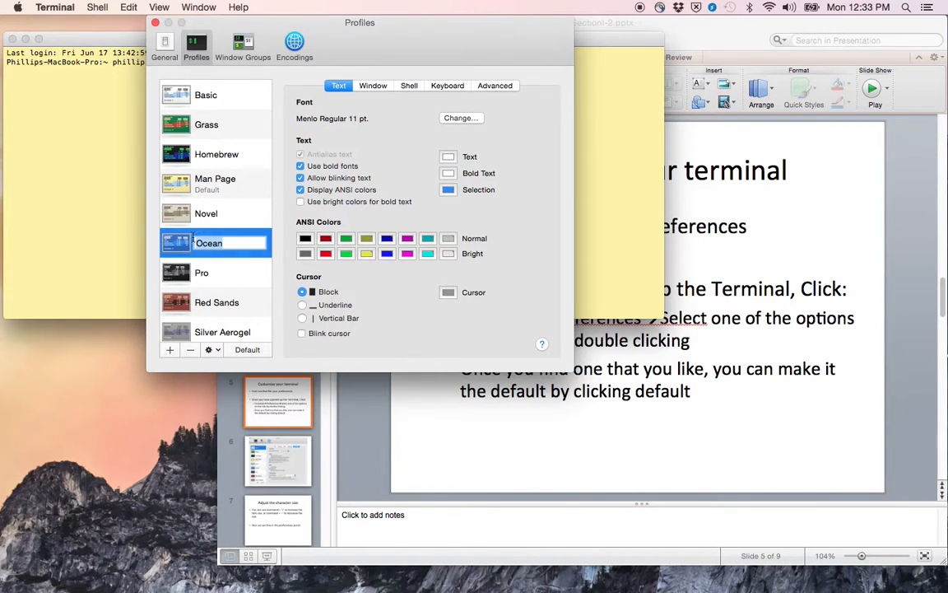
double_click(208, 242)
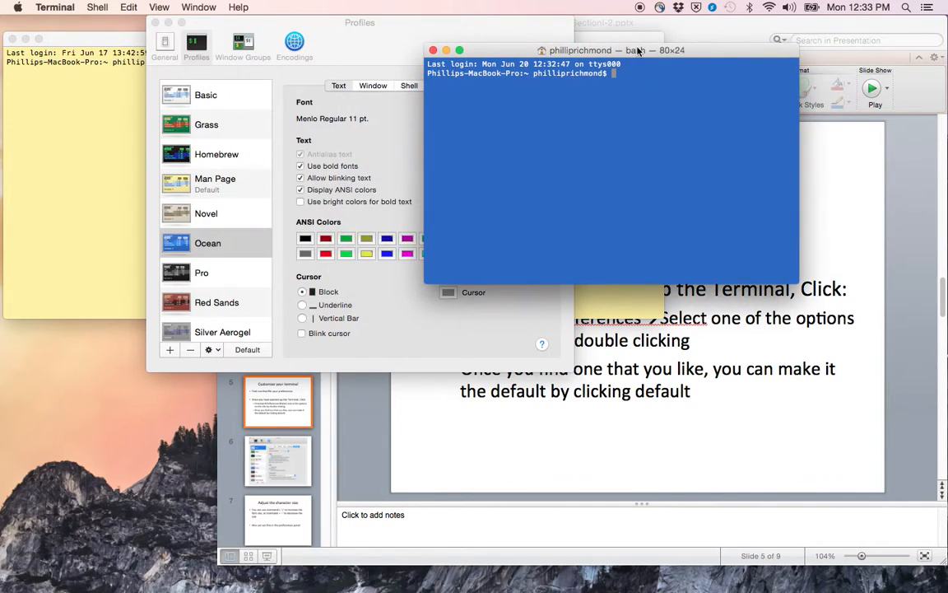
click(207, 243)
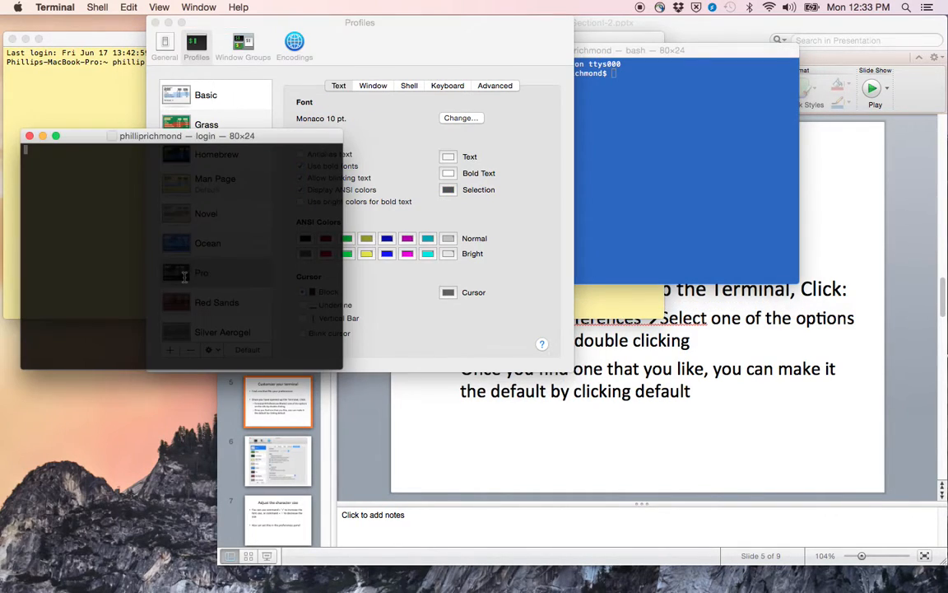
click(201, 272)
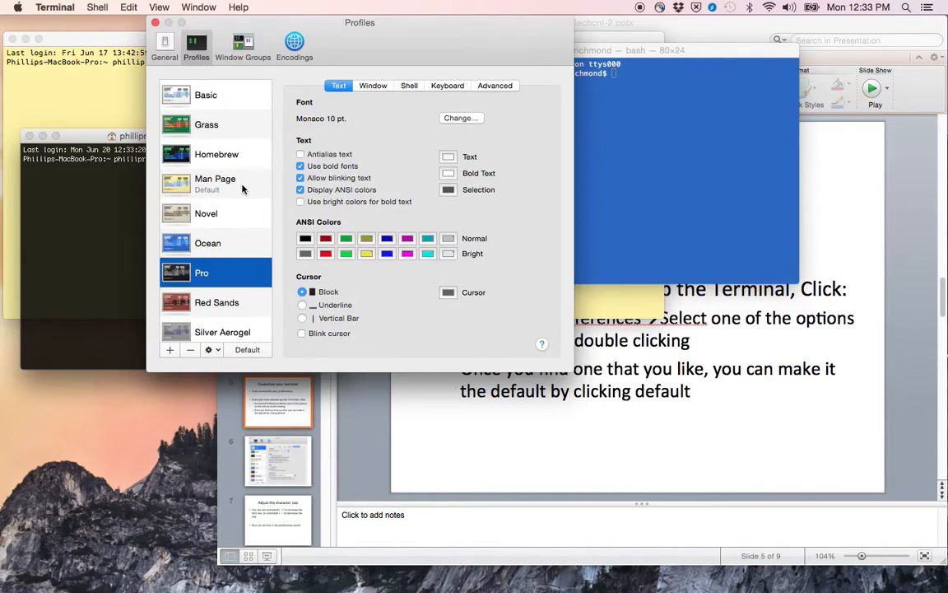
Open Homebrew and Red Sands profile windows and move them aside
double_click(217, 154)
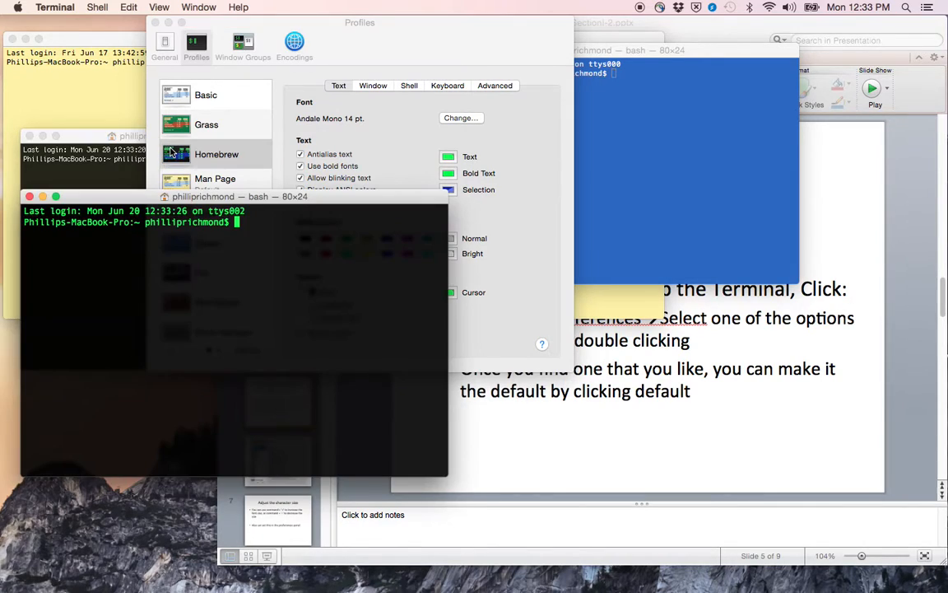
drag(238, 196, 381, 196)
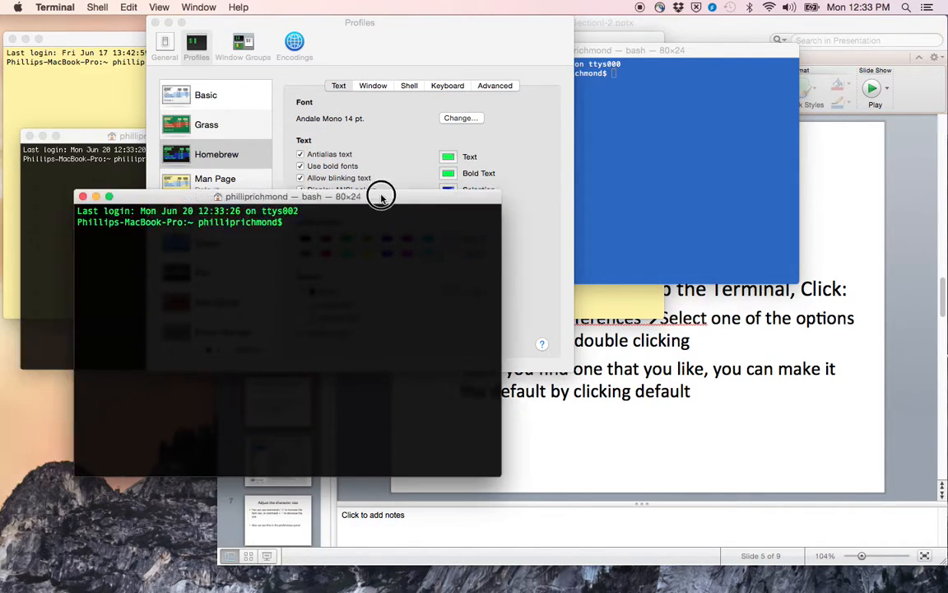
click(215, 184)
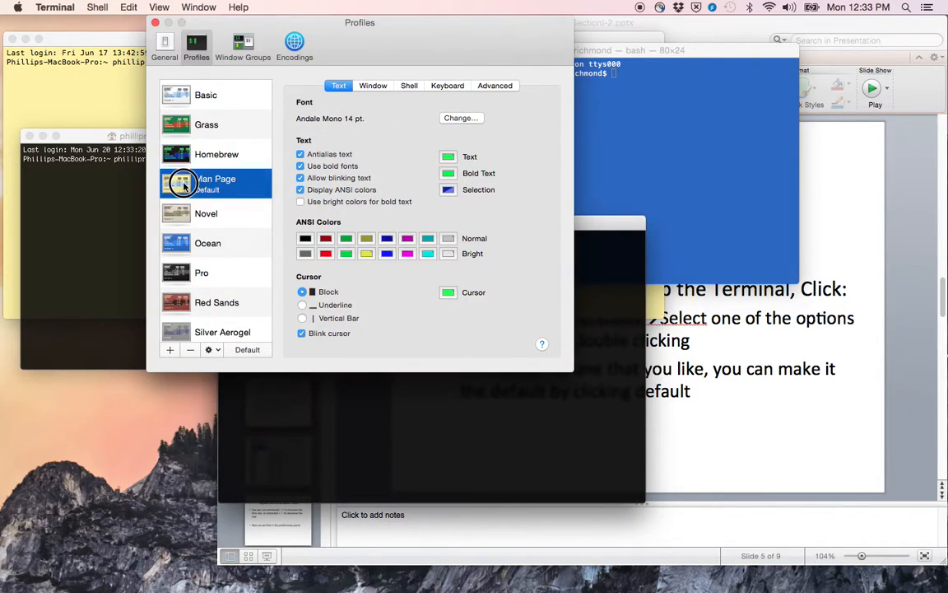
click(215, 183)
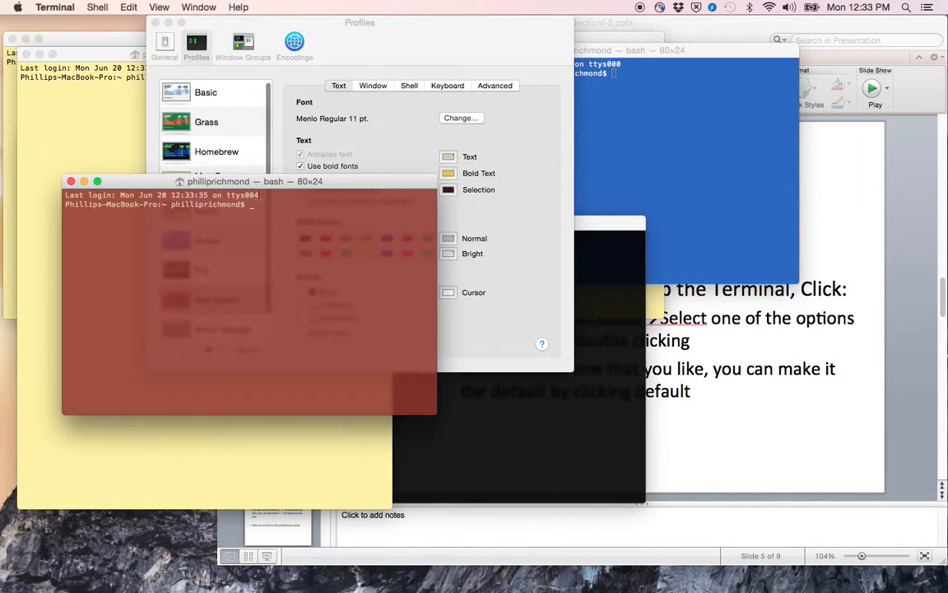
click(216, 299)
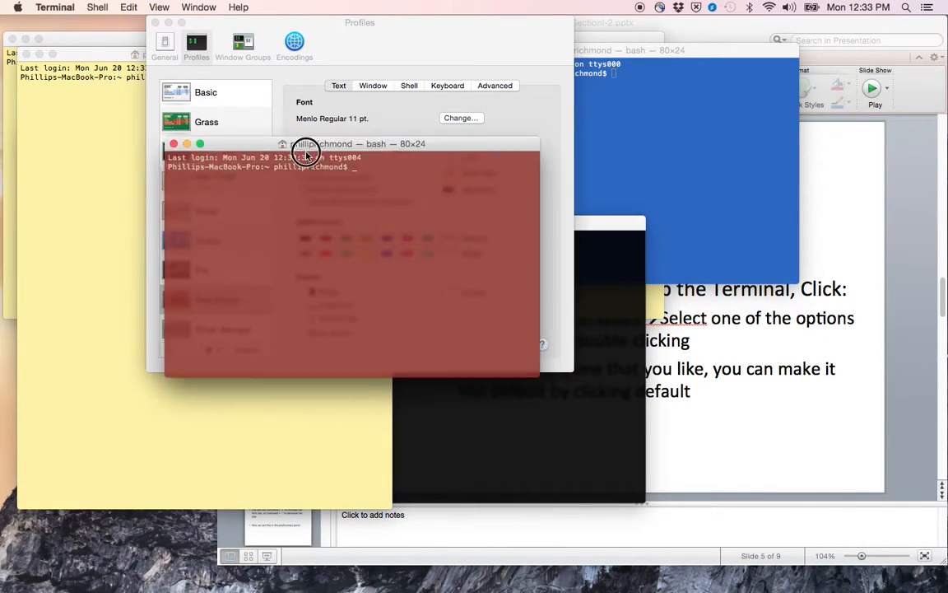
drag(308, 153, 290, 89)
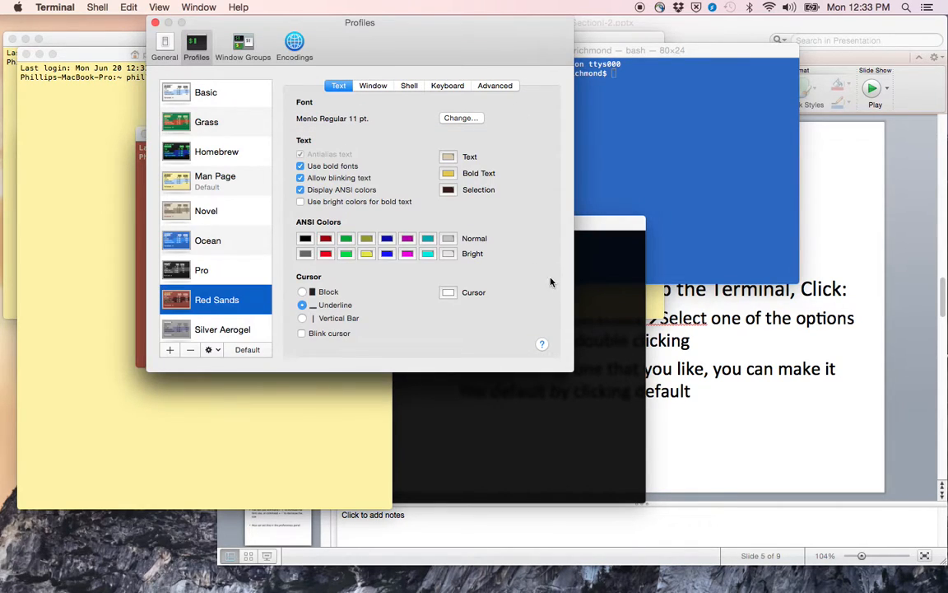
scroll(down, 3)
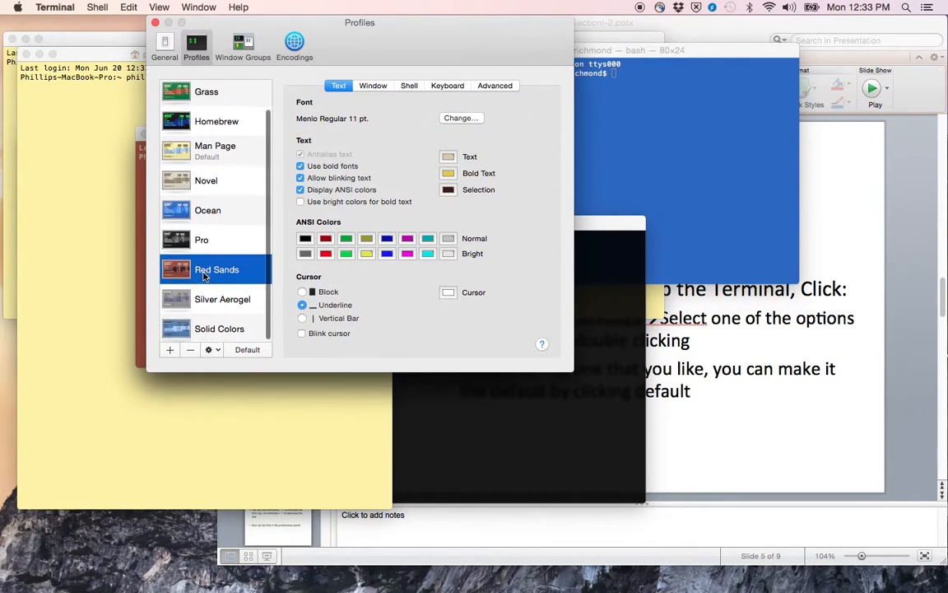
scroll(up, 3)
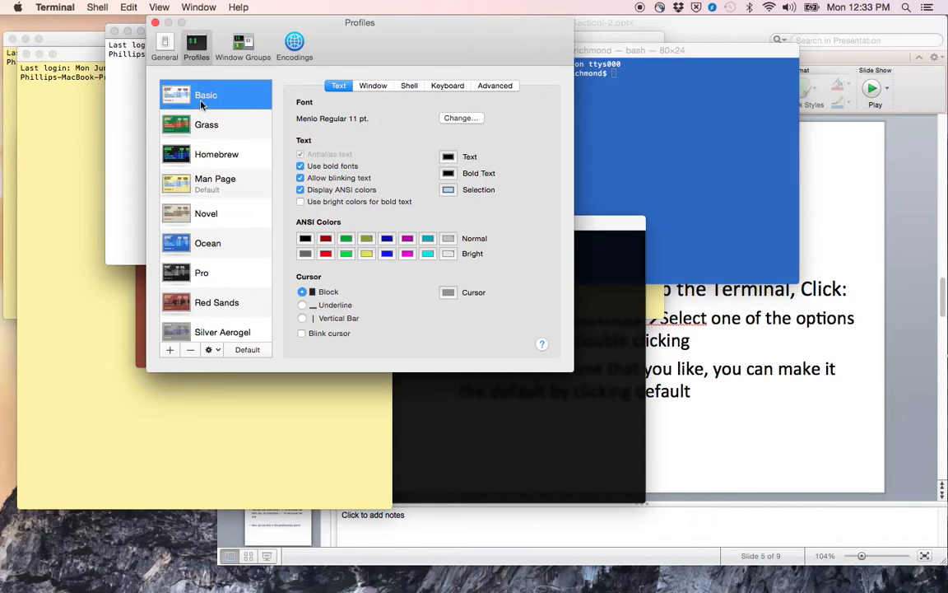
Preview Grass, Man Page and Homebrew, then keep Man Page as the default profile
click(207, 125)
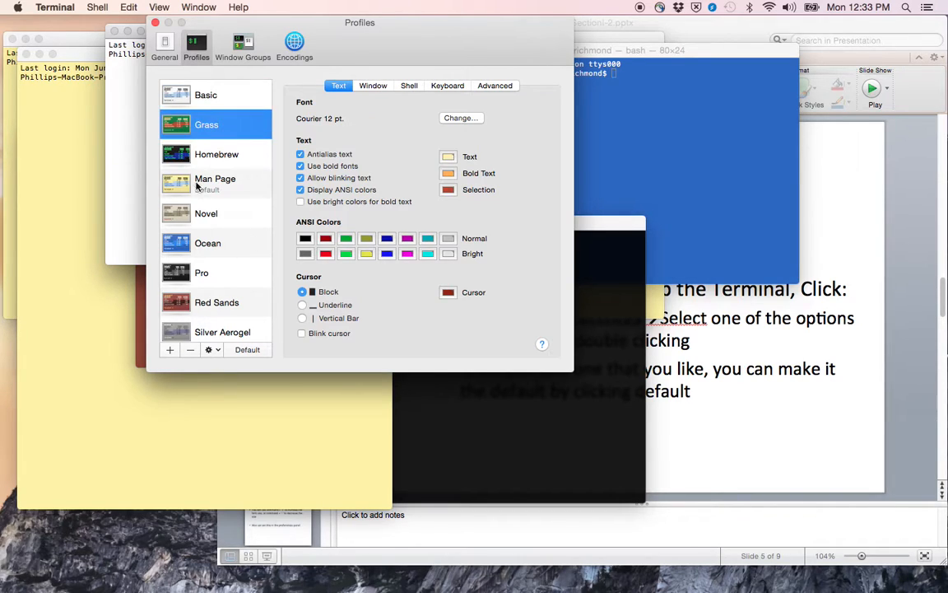
click(215, 183)
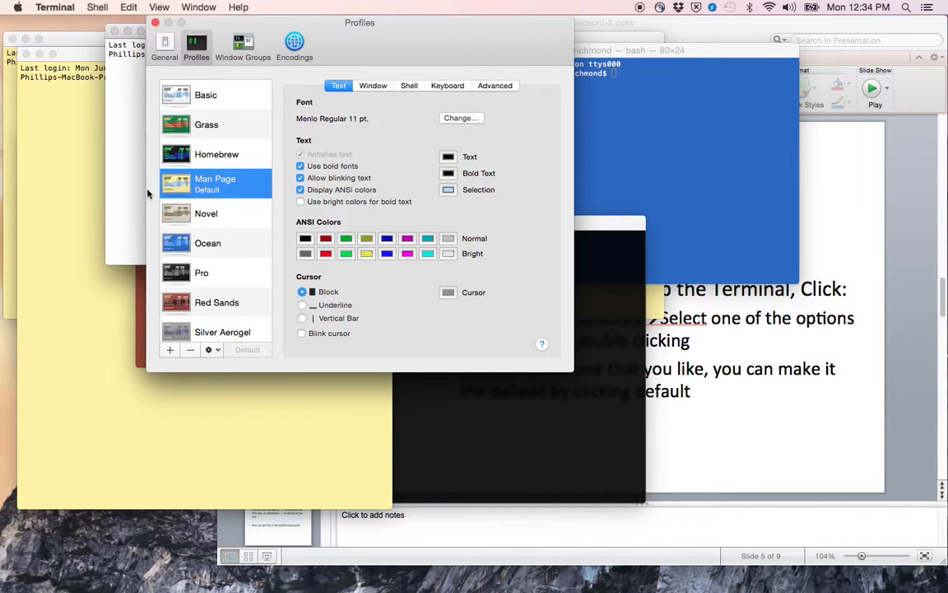
click(217, 154)
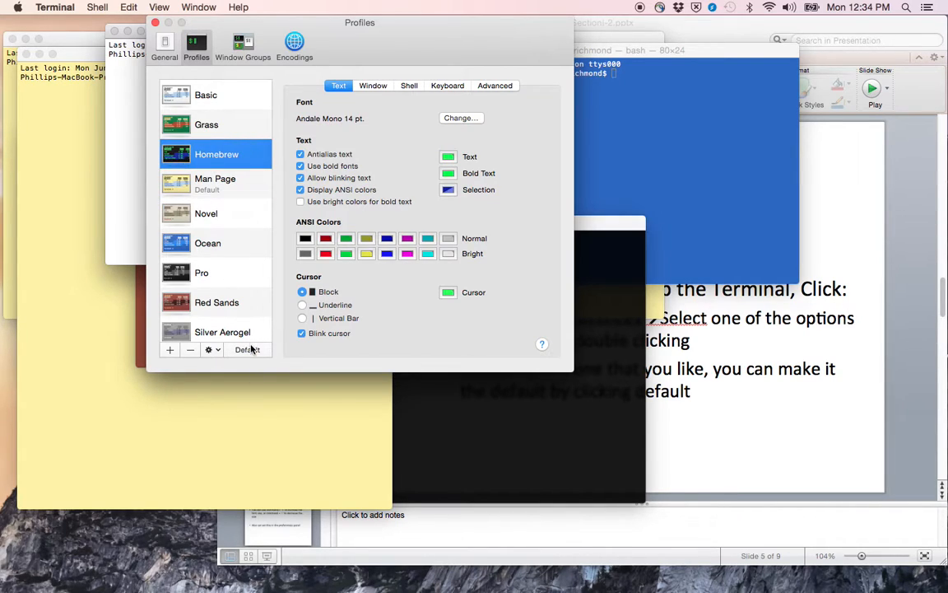
click(248, 349)
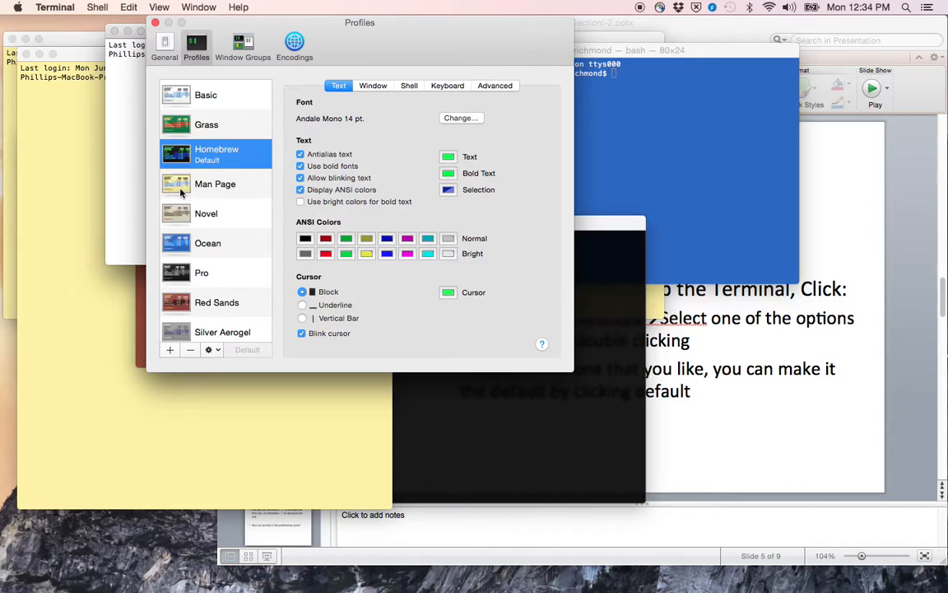
click(214, 183)
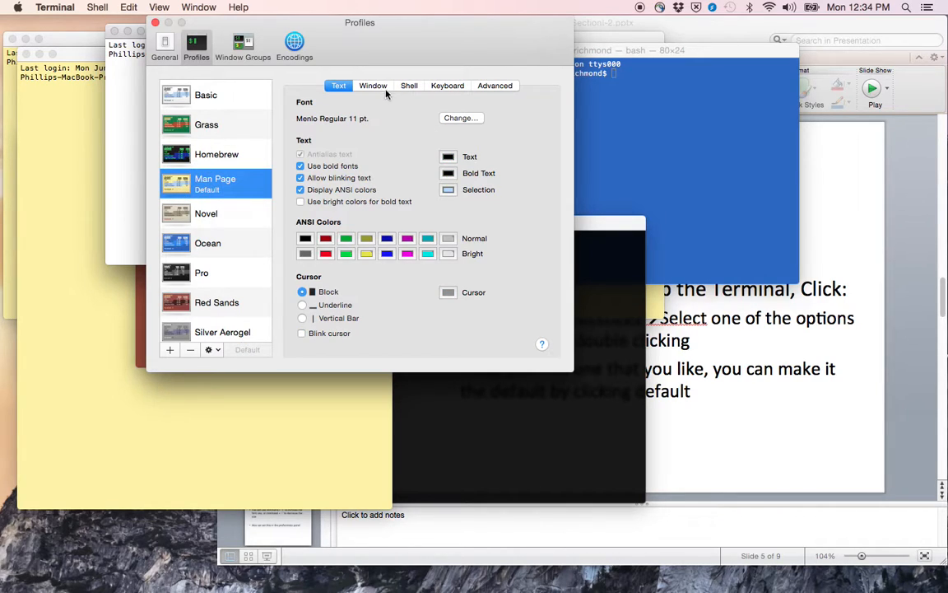
Browse the Shell and Advanced settings, then return to the Text settings
click(409, 84)
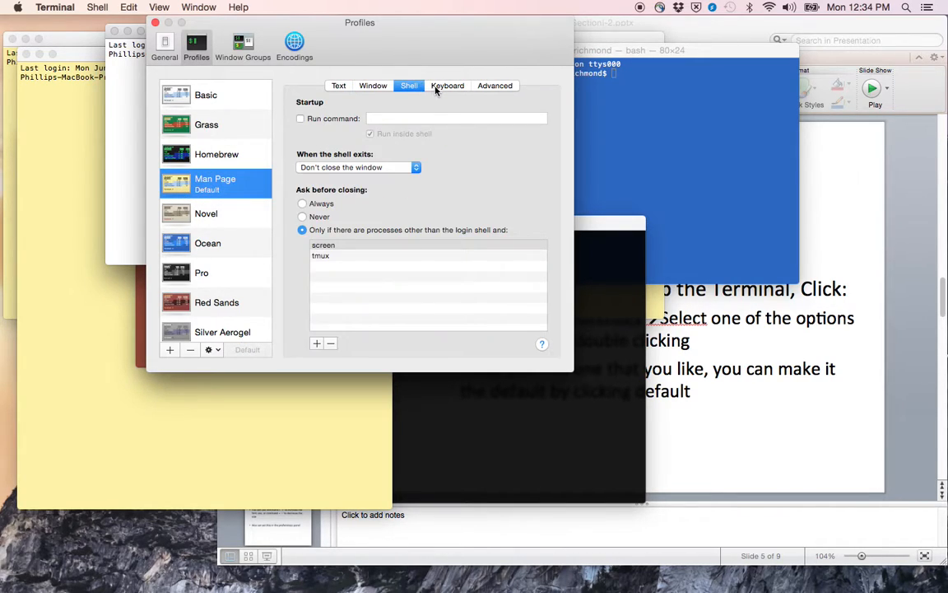
mouse_move(409, 87)
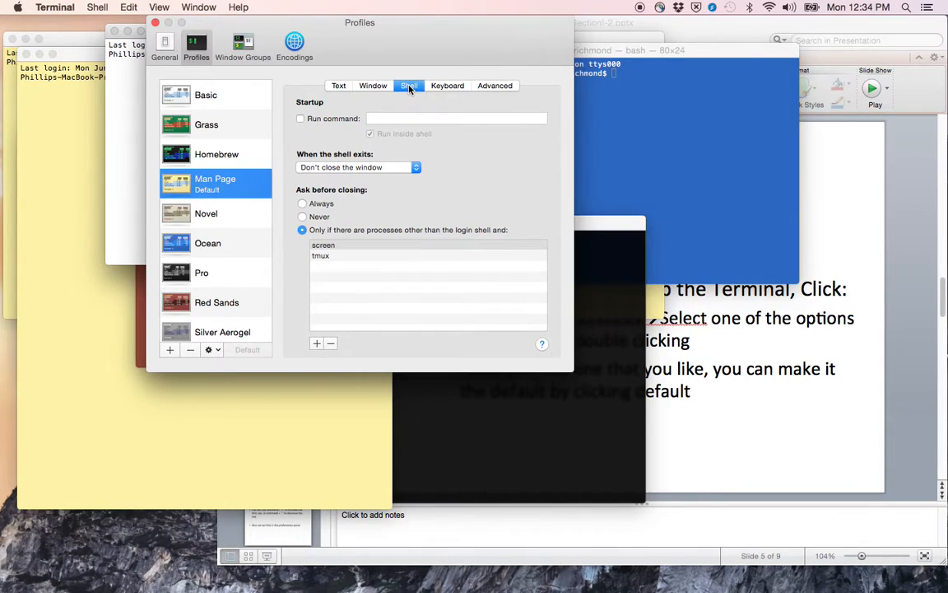
click(494, 85)
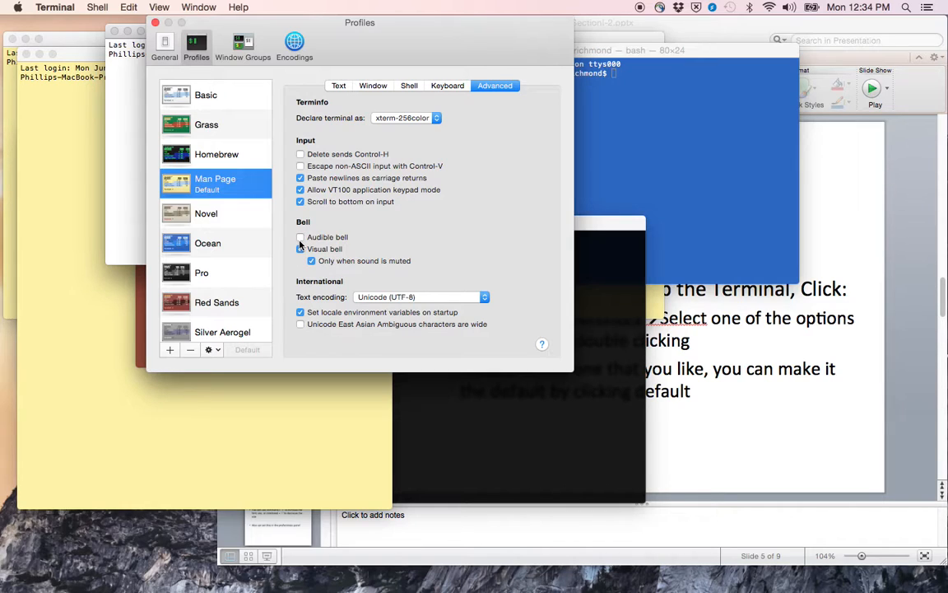
click(300, 248)
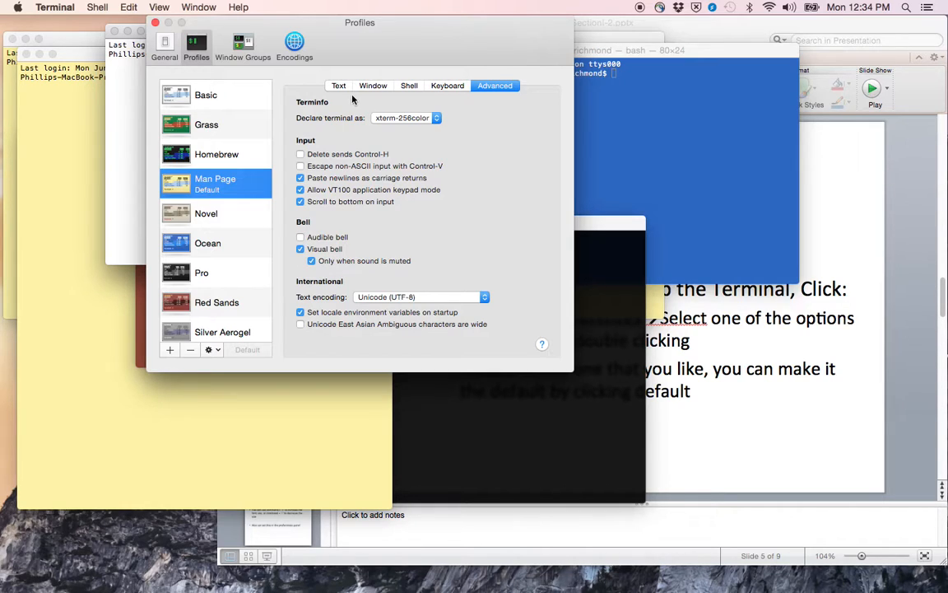
click(338, 84)
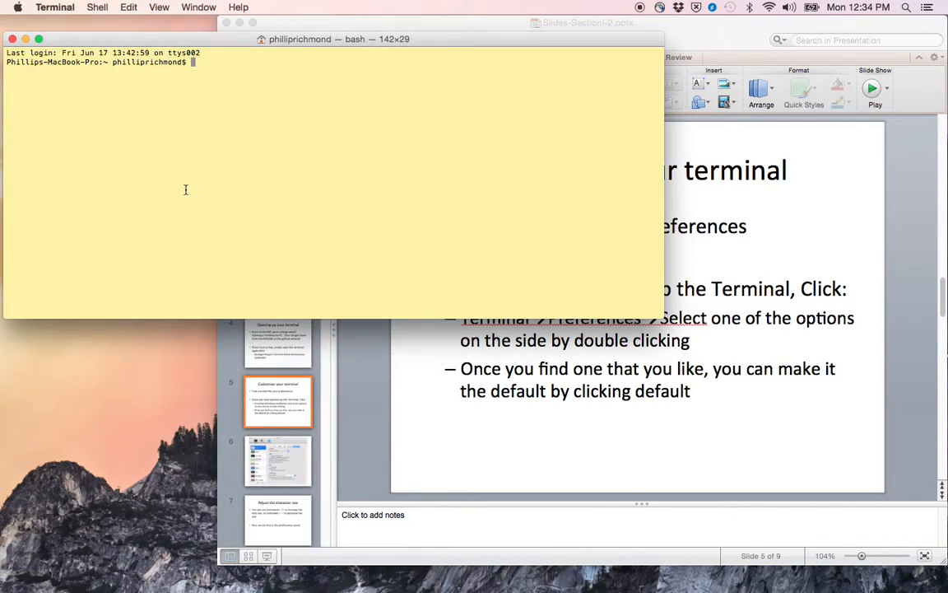
mouse_move(385, 430)
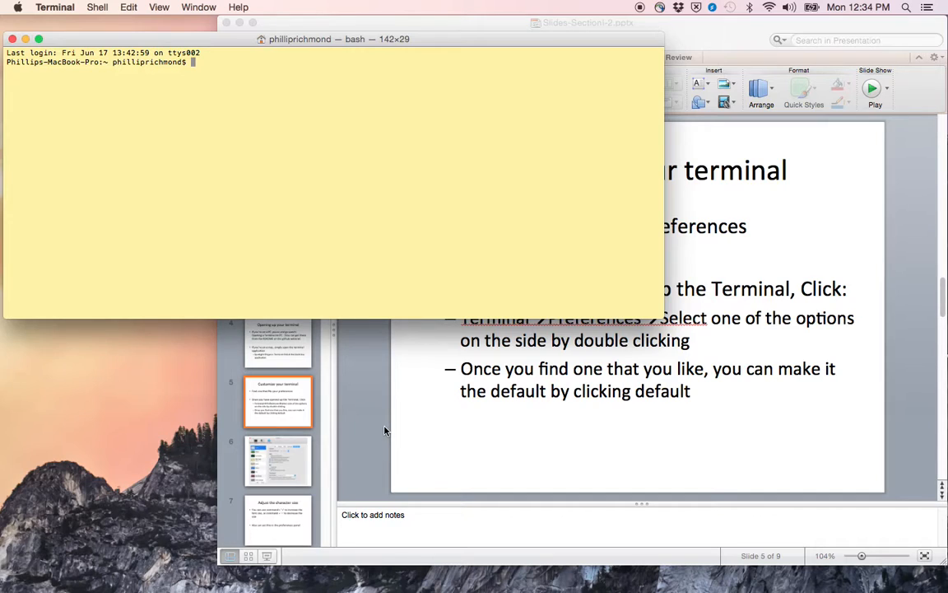
mouse_move(321, 129)
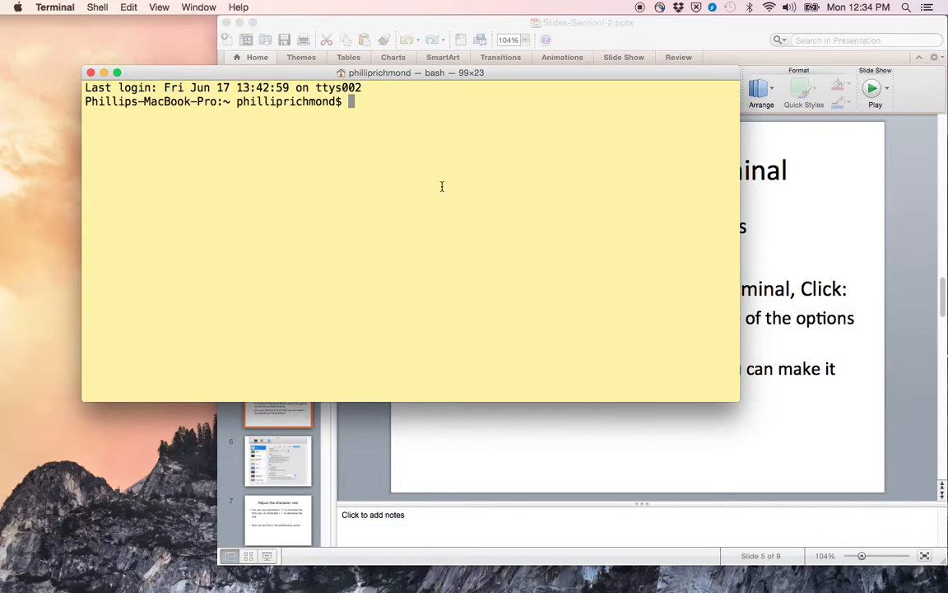
mouse_move(670, 285)
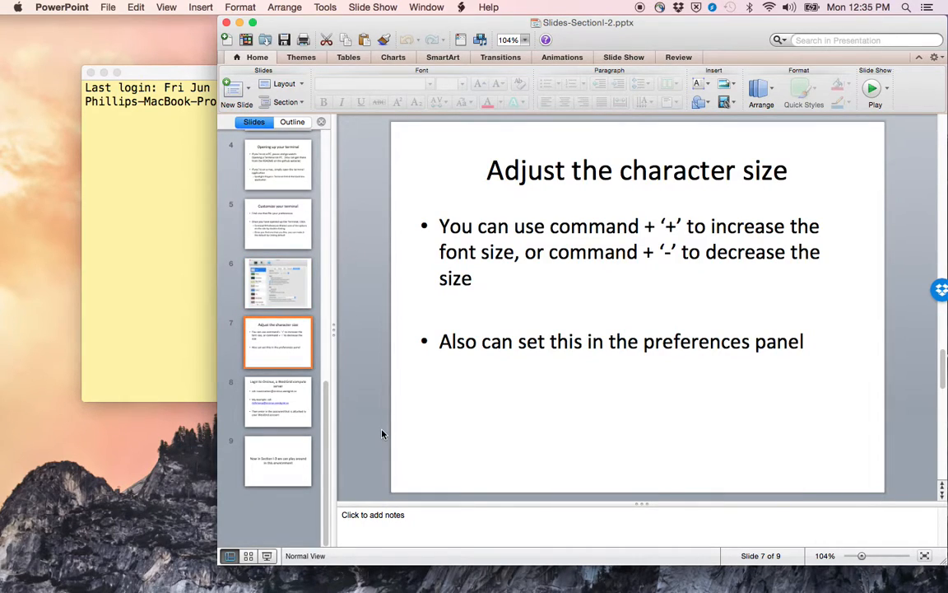
Jump to slide 8 on logging in to the Orcinus WestGrid server
click(277, 400)
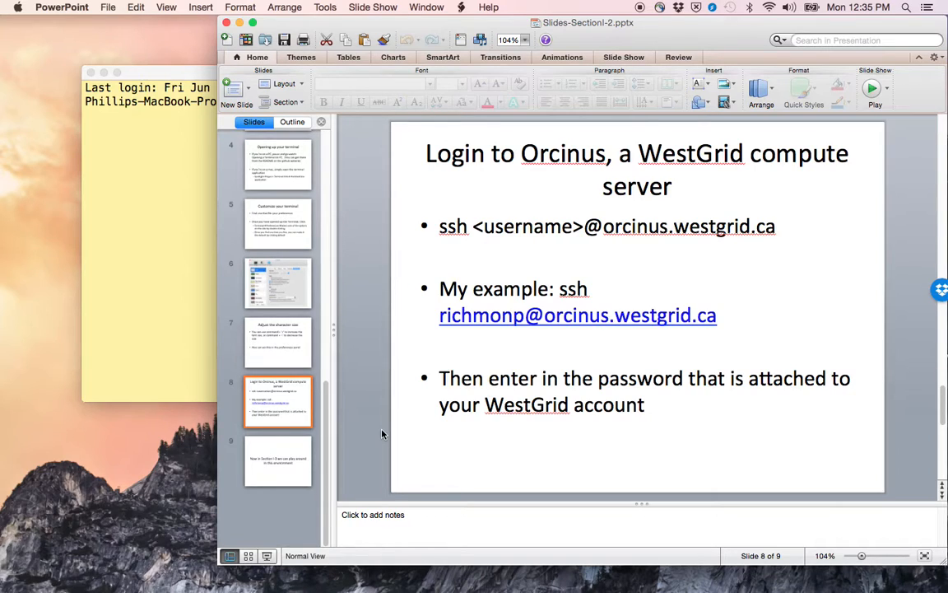
mouse_move(164, 302)
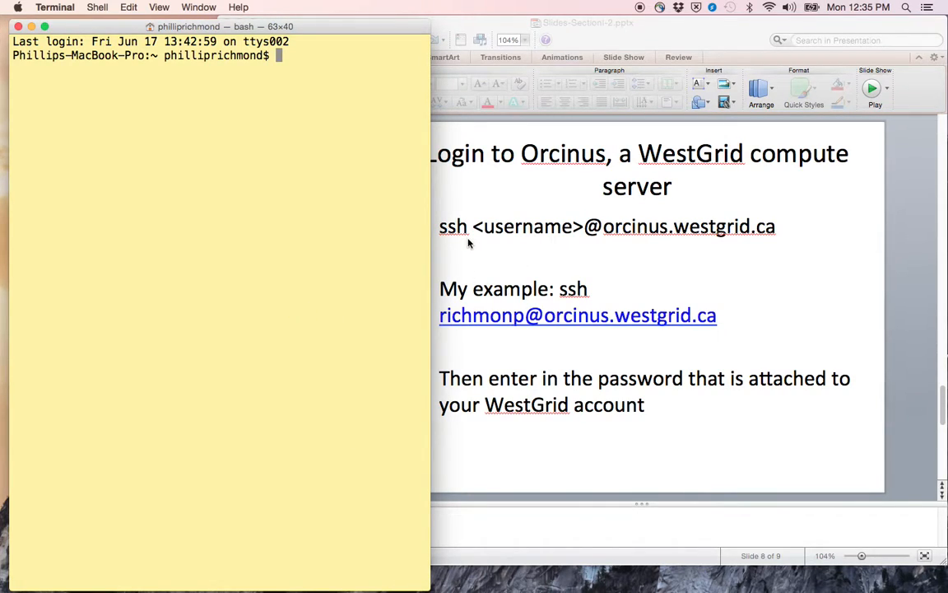
mouse_move(507, 241)
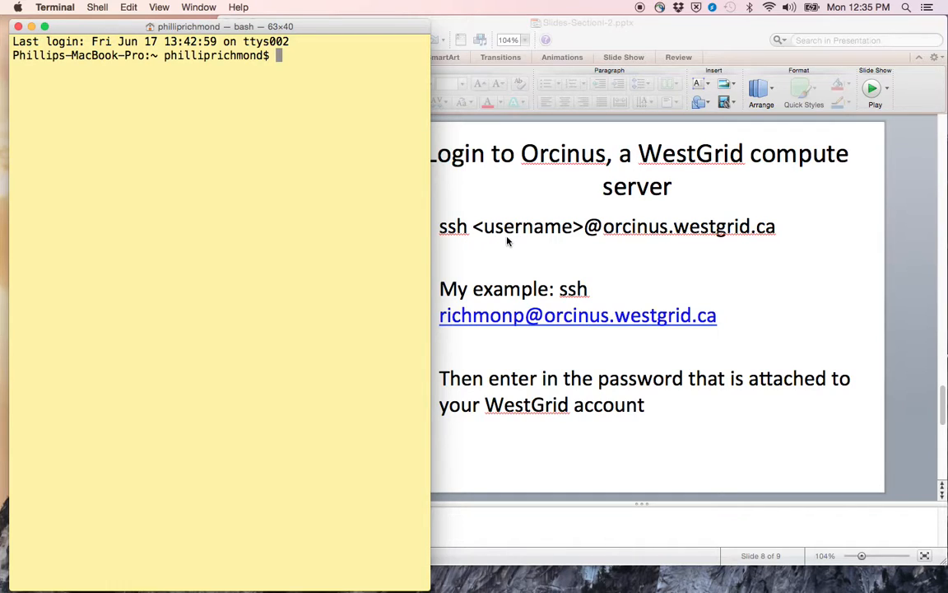
mouse_move(747, 231)
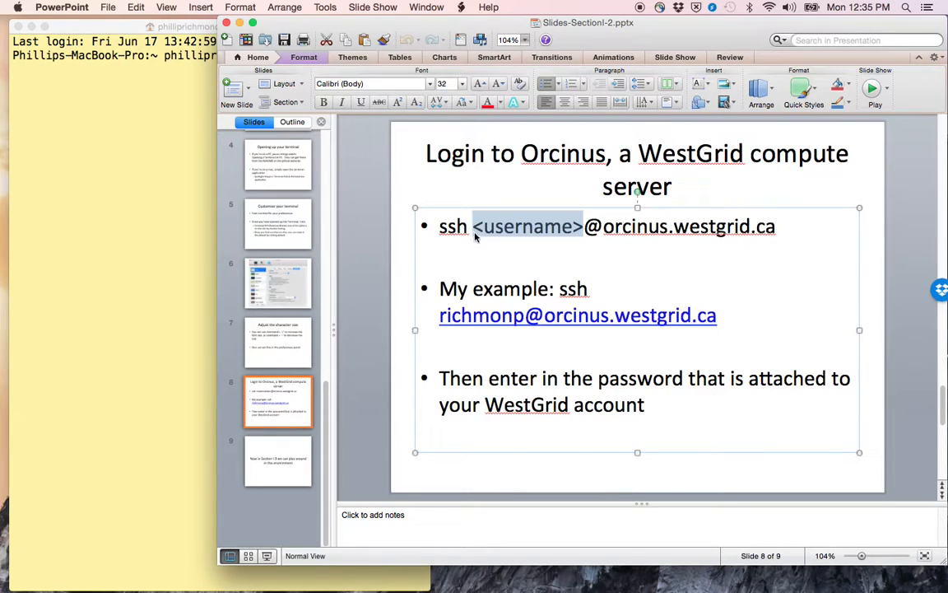
mouse_move(580, 229)
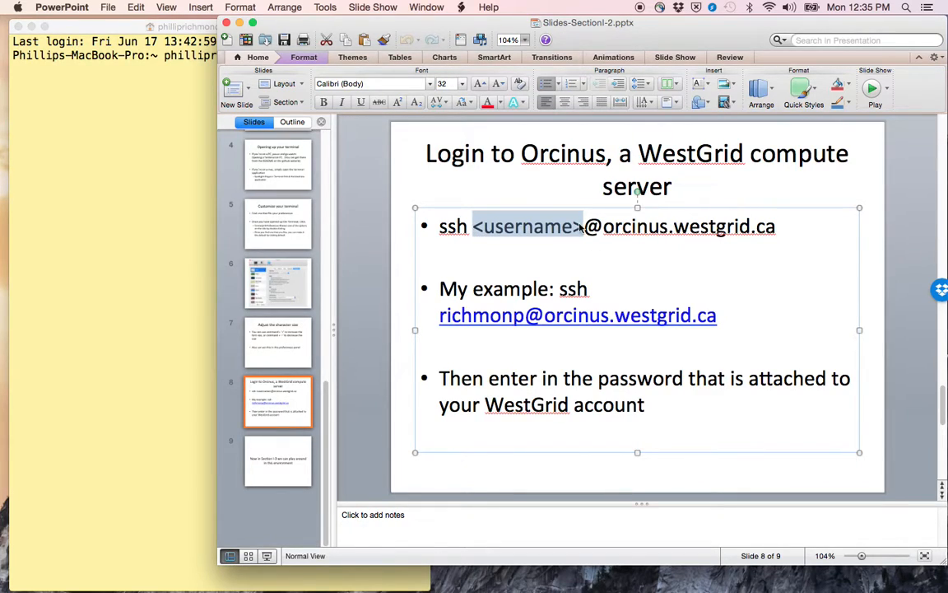
mouse_move(580, 235)
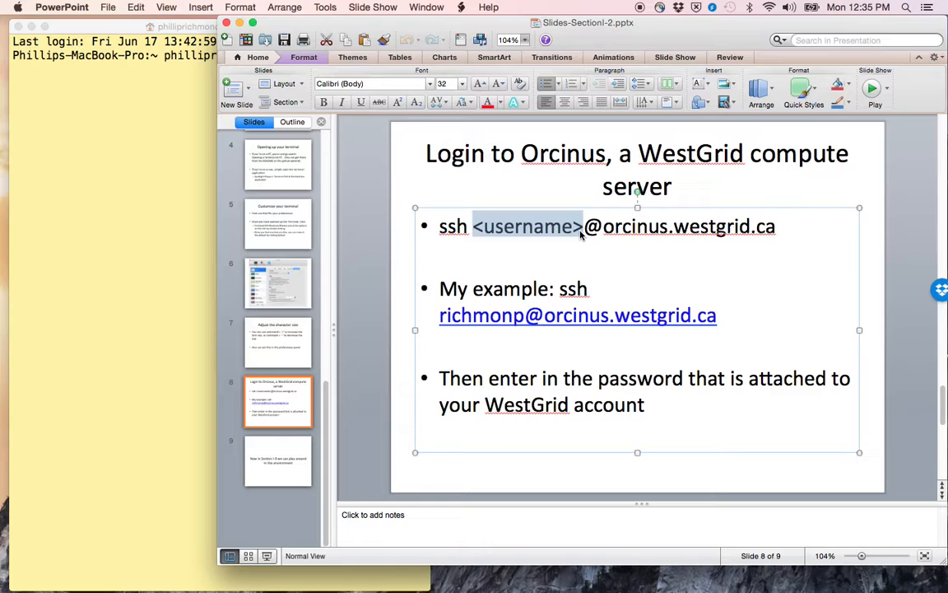
mouse_move(481, 230)
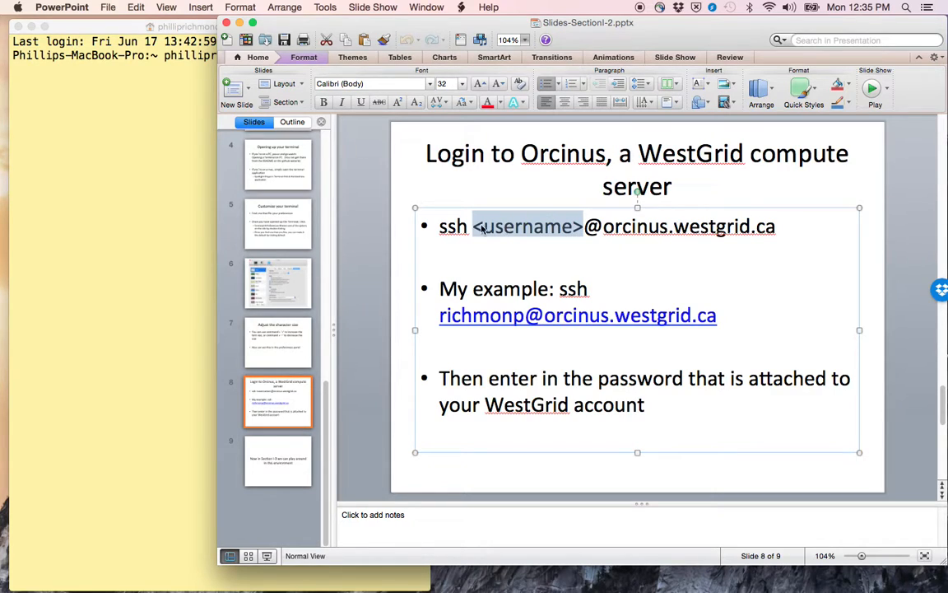
mouse_move(420, 319)
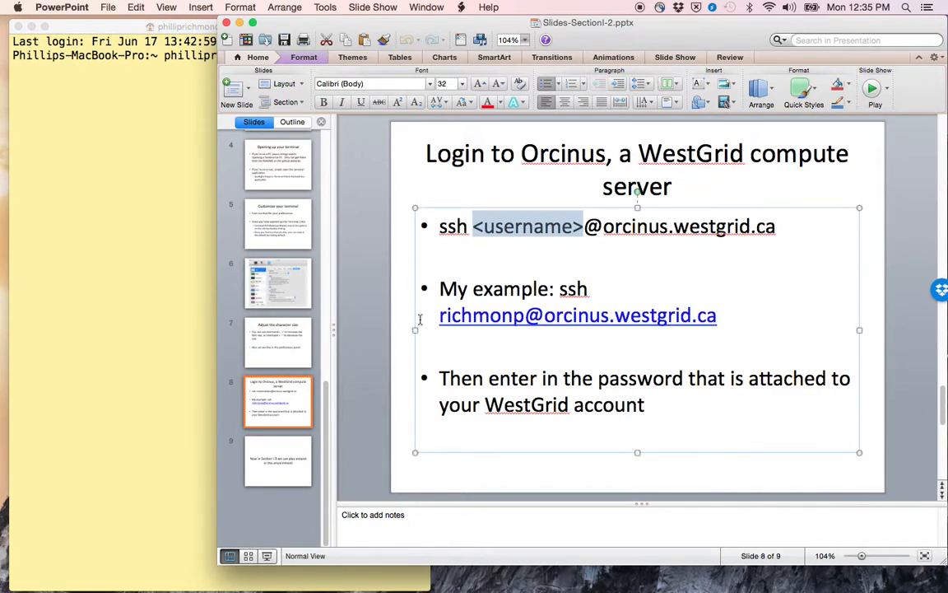
mouse_move(543, 239)
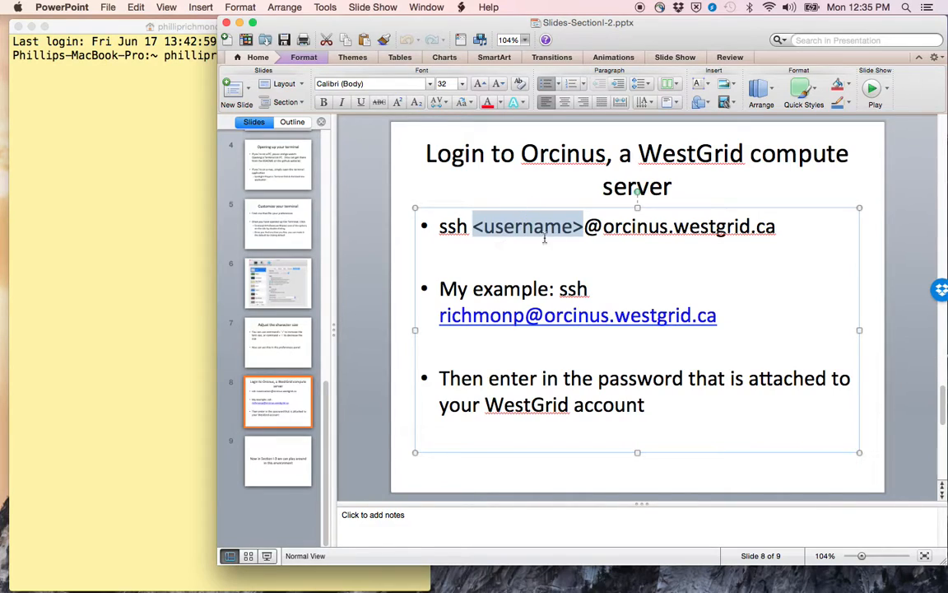
mouse_move(445, 319)
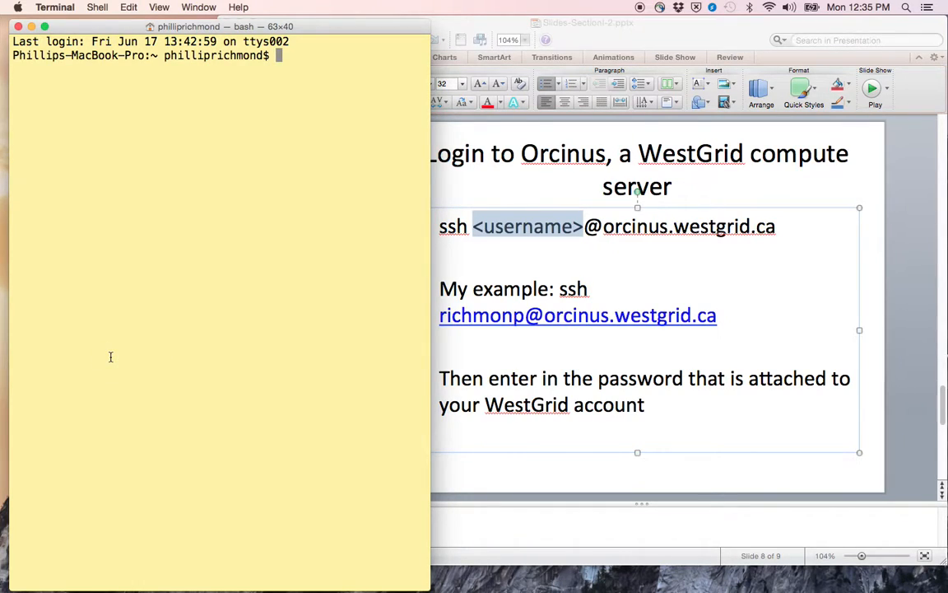
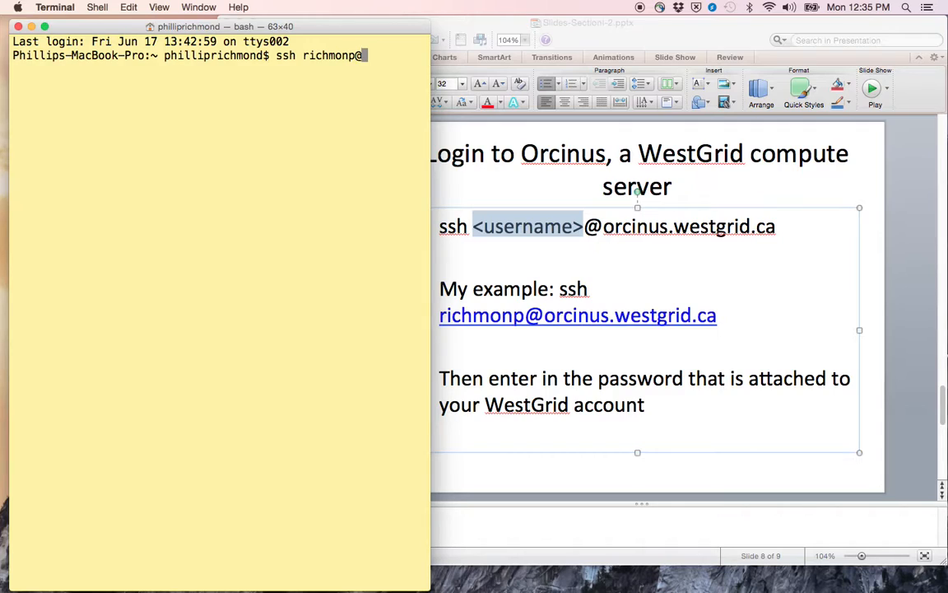
text(orcinus.e)
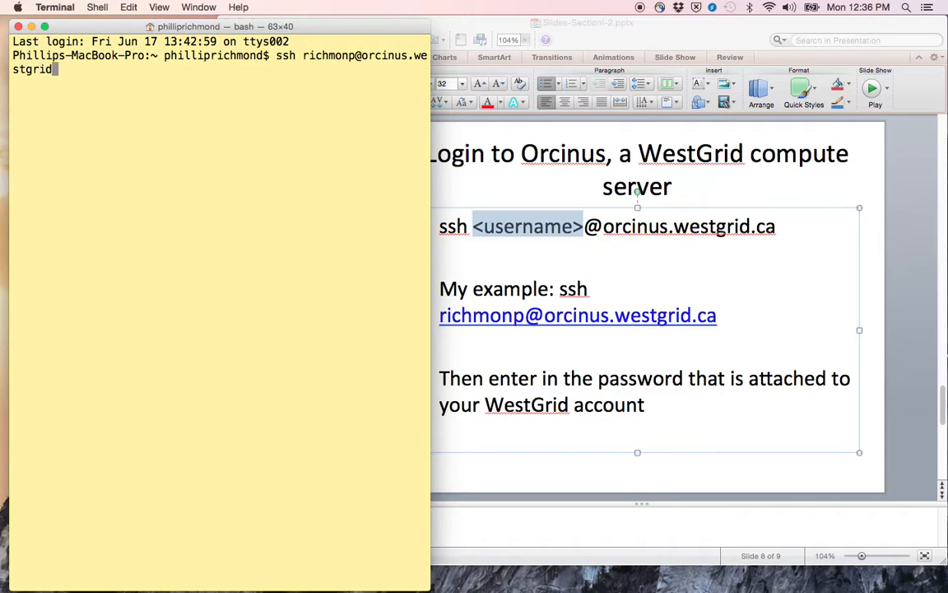
text(.ca)
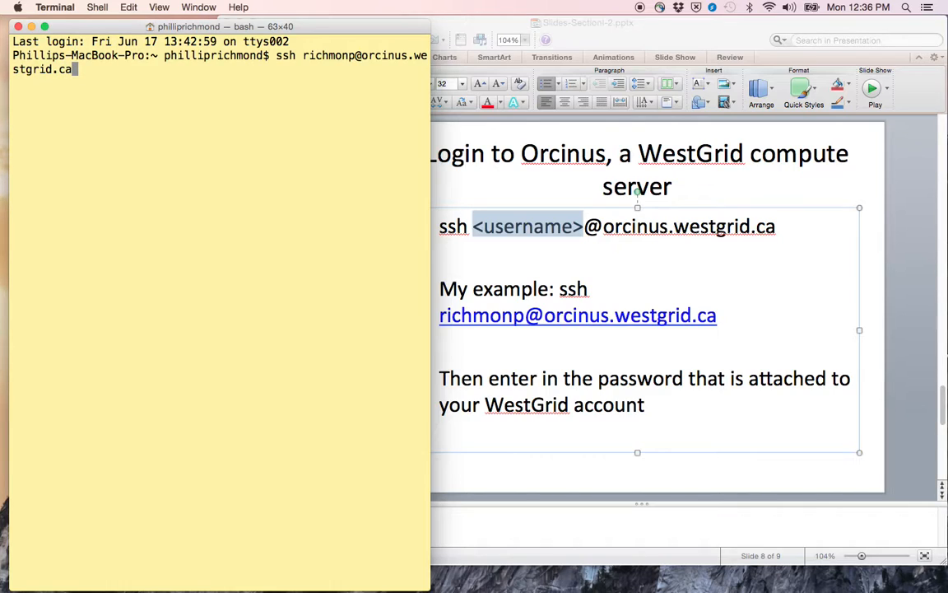
key(Return)
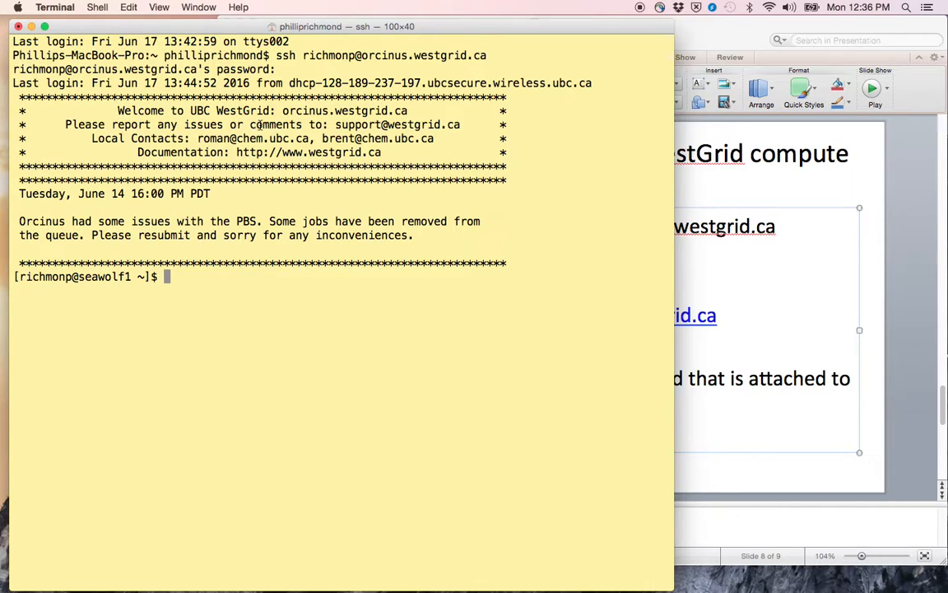
mouse_move(438, 146)
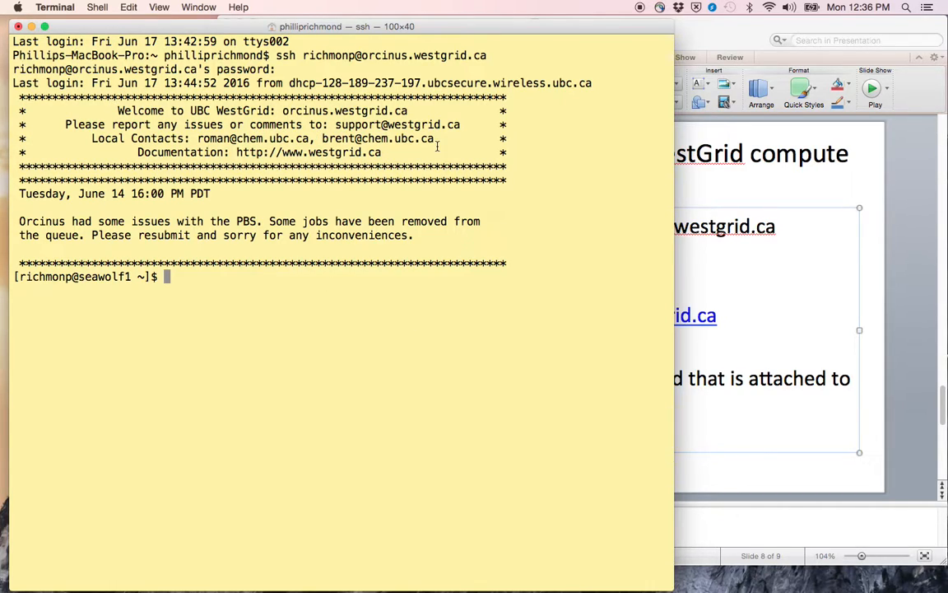
mouse_move(271, 114)
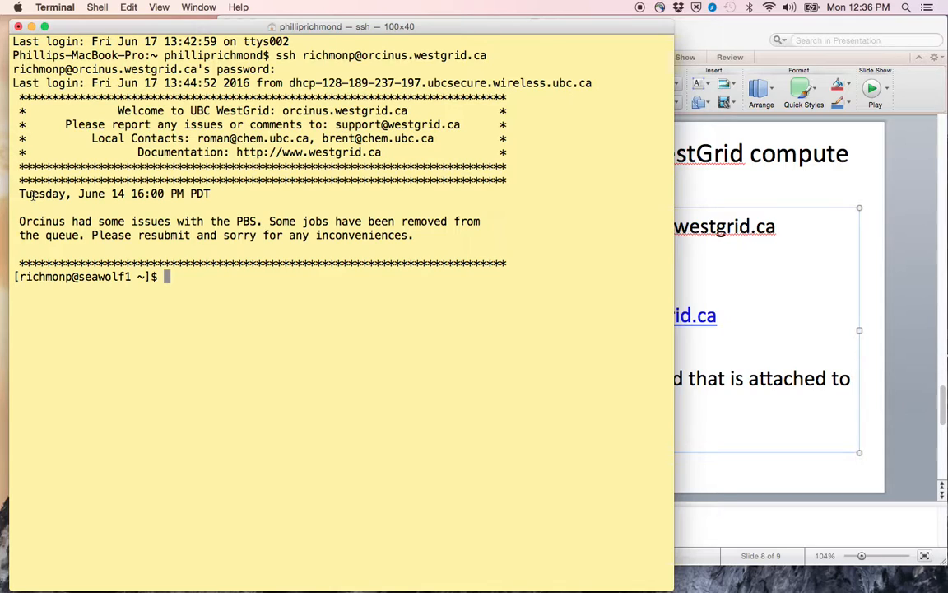
mouse_move(349, 262)
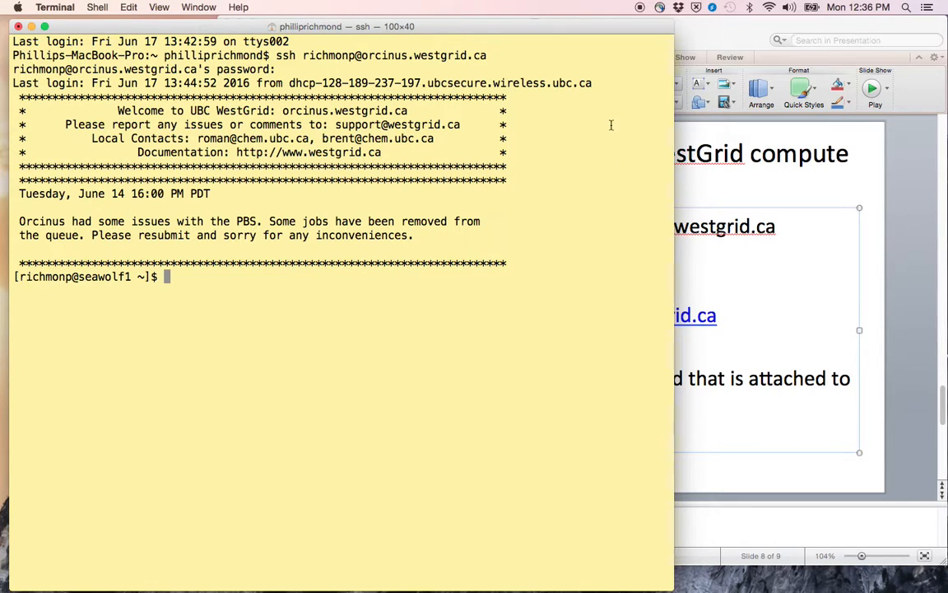
Bring the PowerPoint presentation back in front of the logged-in Terminal
click(908, 294)
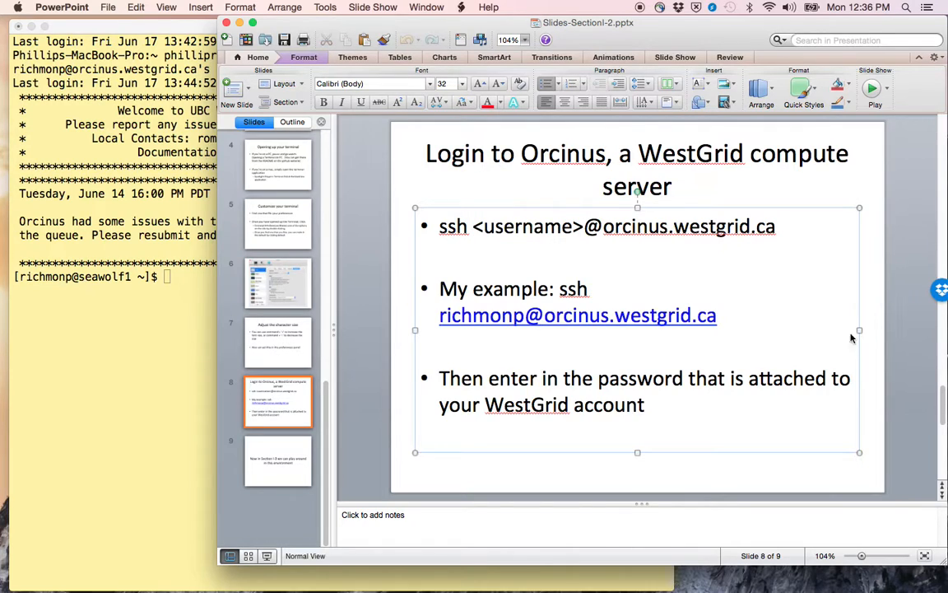
Jump to slide 9, the final Section I-3 slide
click(277, 461)
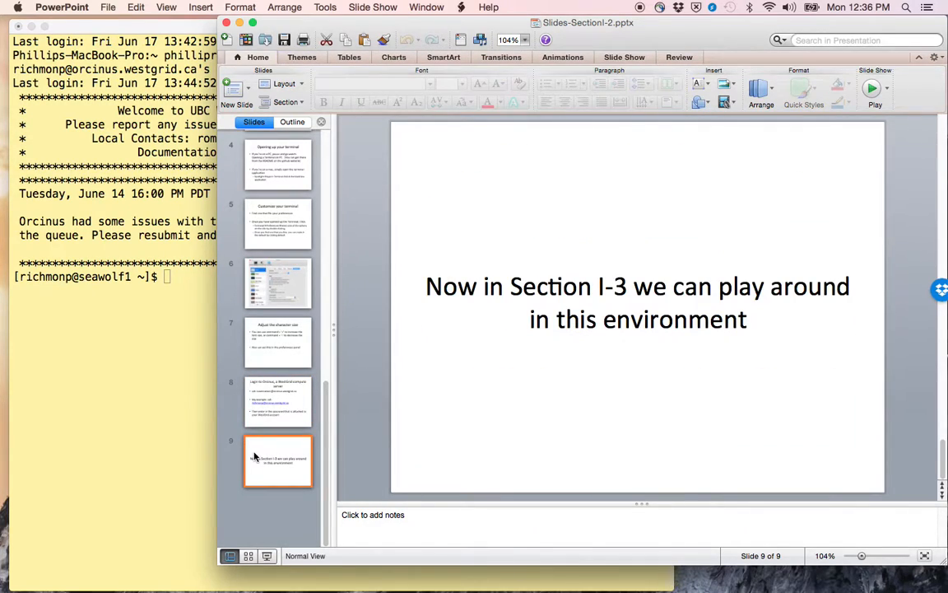
mouse_move(389, 372)
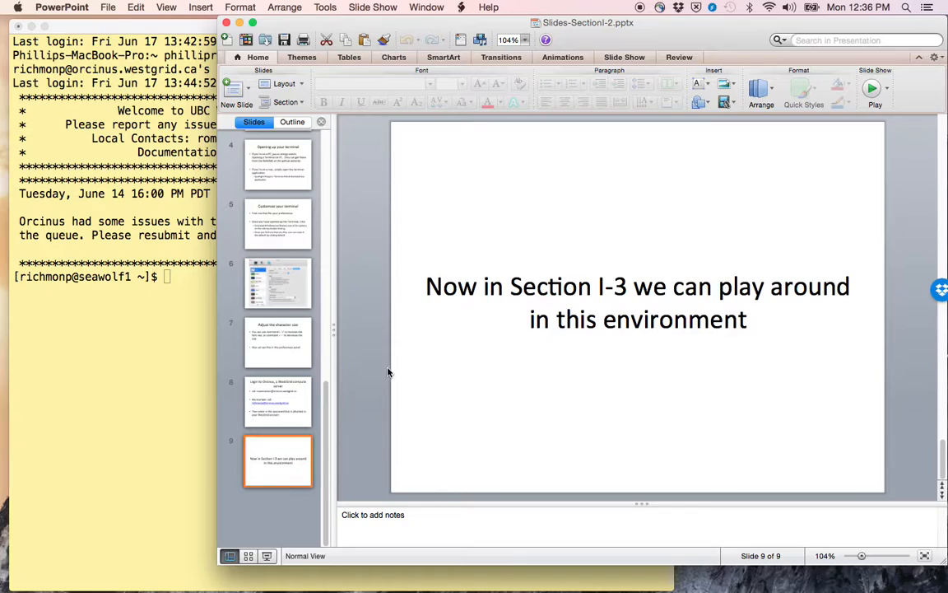
mouse_move(100, 384)
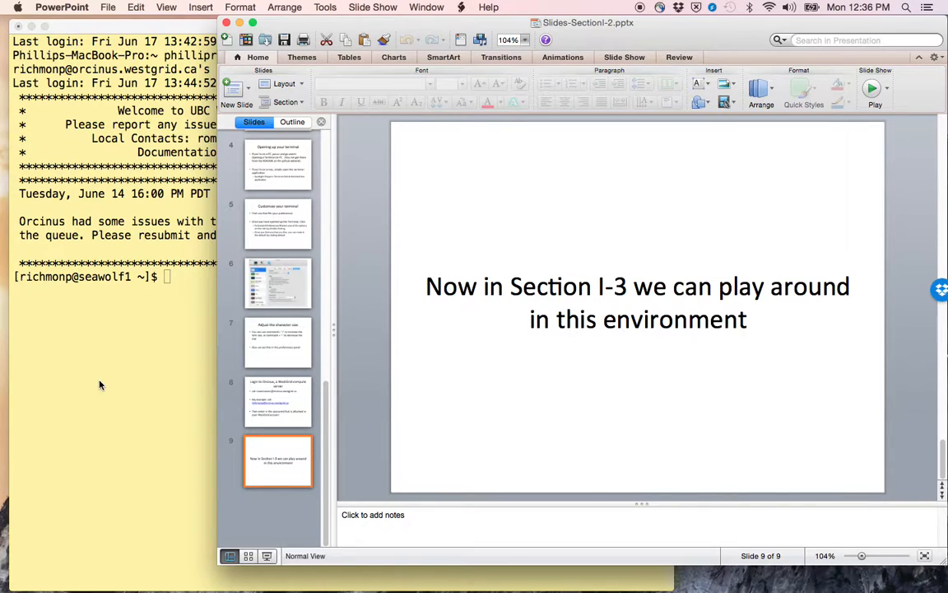